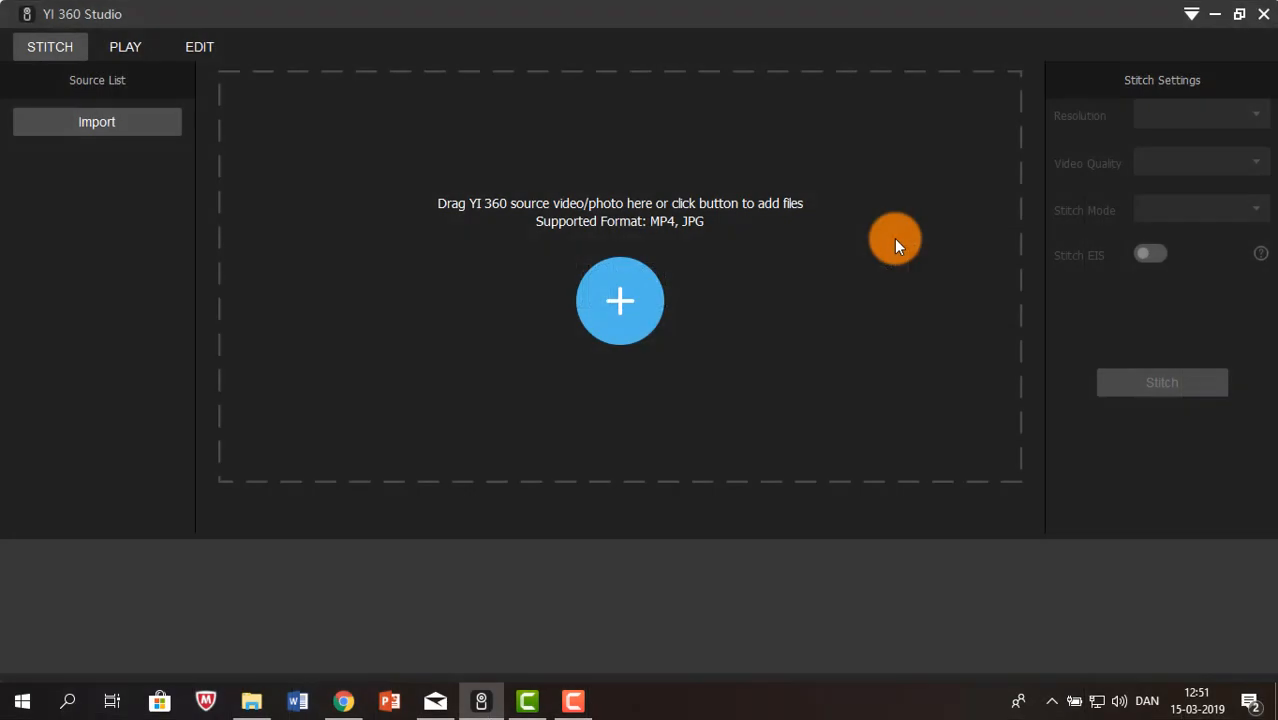
Import YIVR_0026_360.MP4 from the Videos folder into the source list.
click(619, 300)
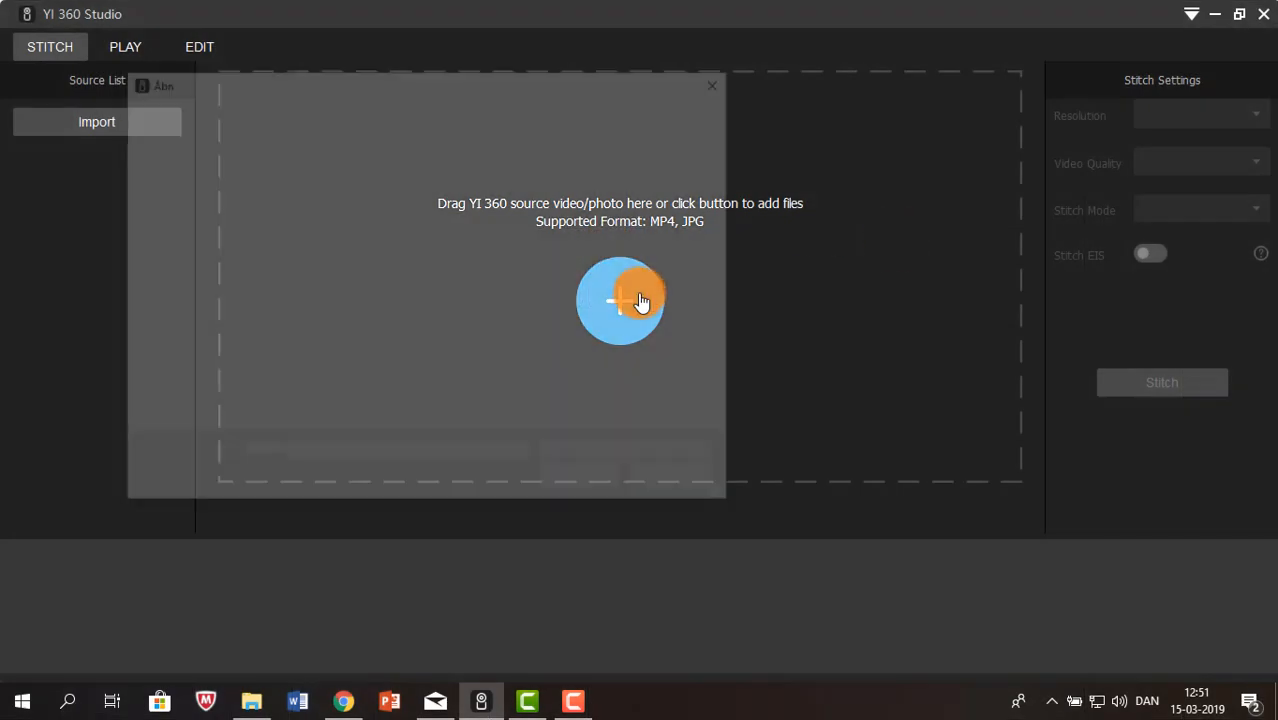
click(620, 301)
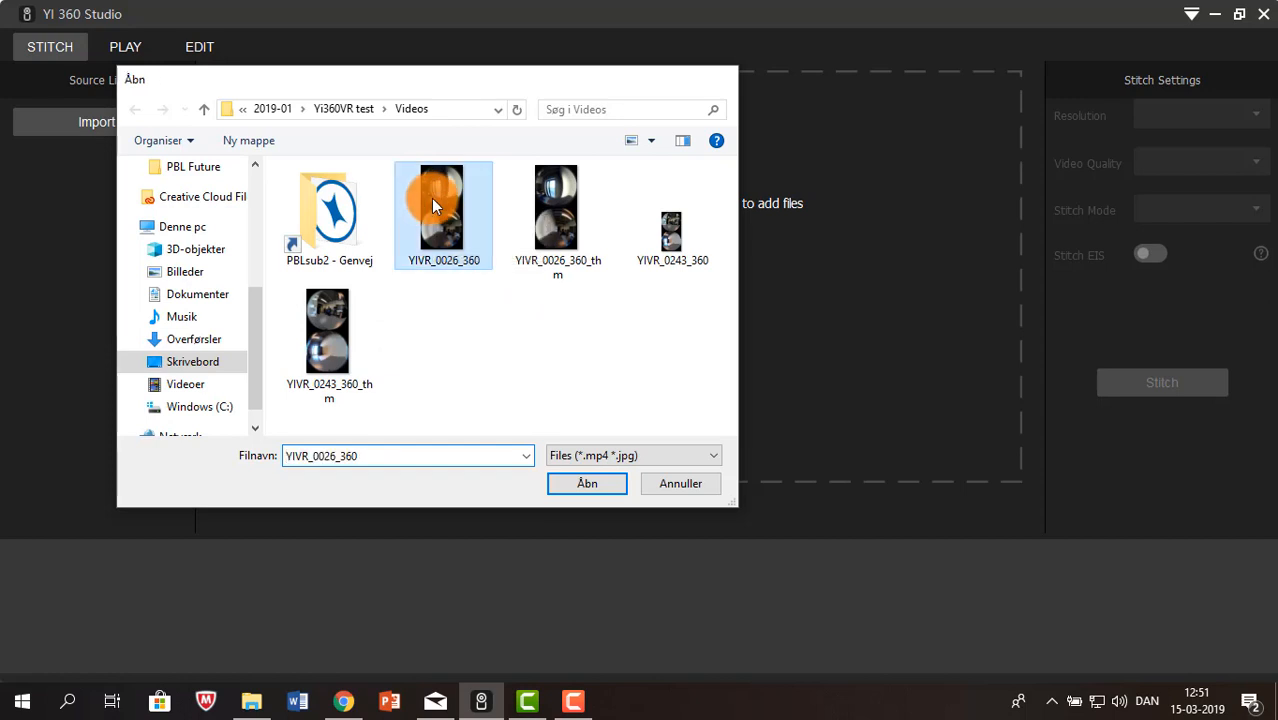
click(587, 483)
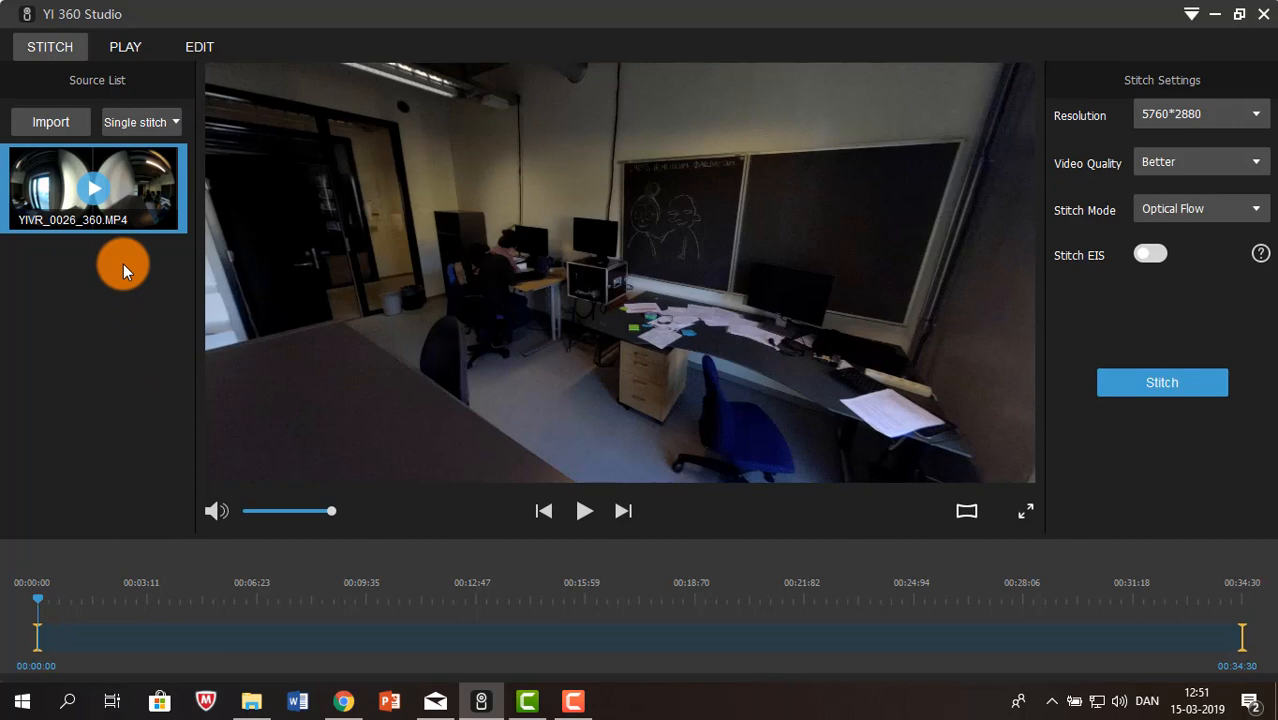
click(140, 122)
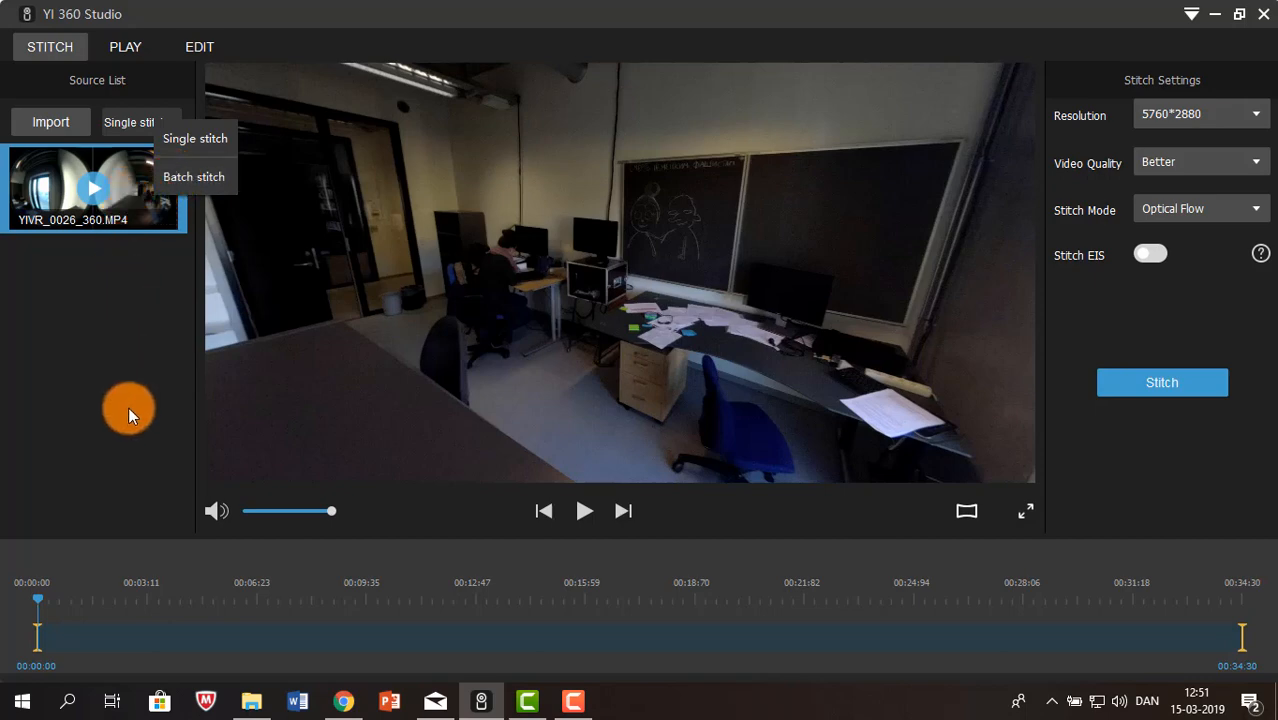
mouse_move(120, 330)
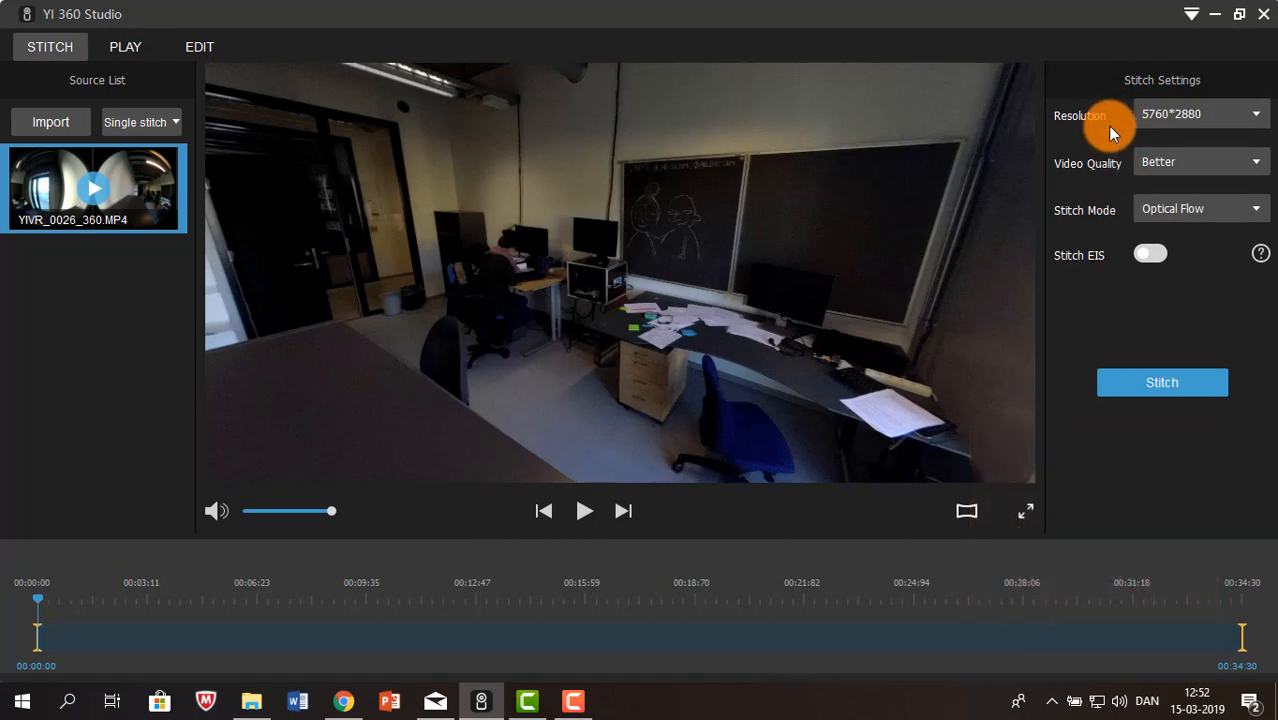
Set Video Quality to Best and keep Optical Flow as the stitch mode.
click(1200, 161)
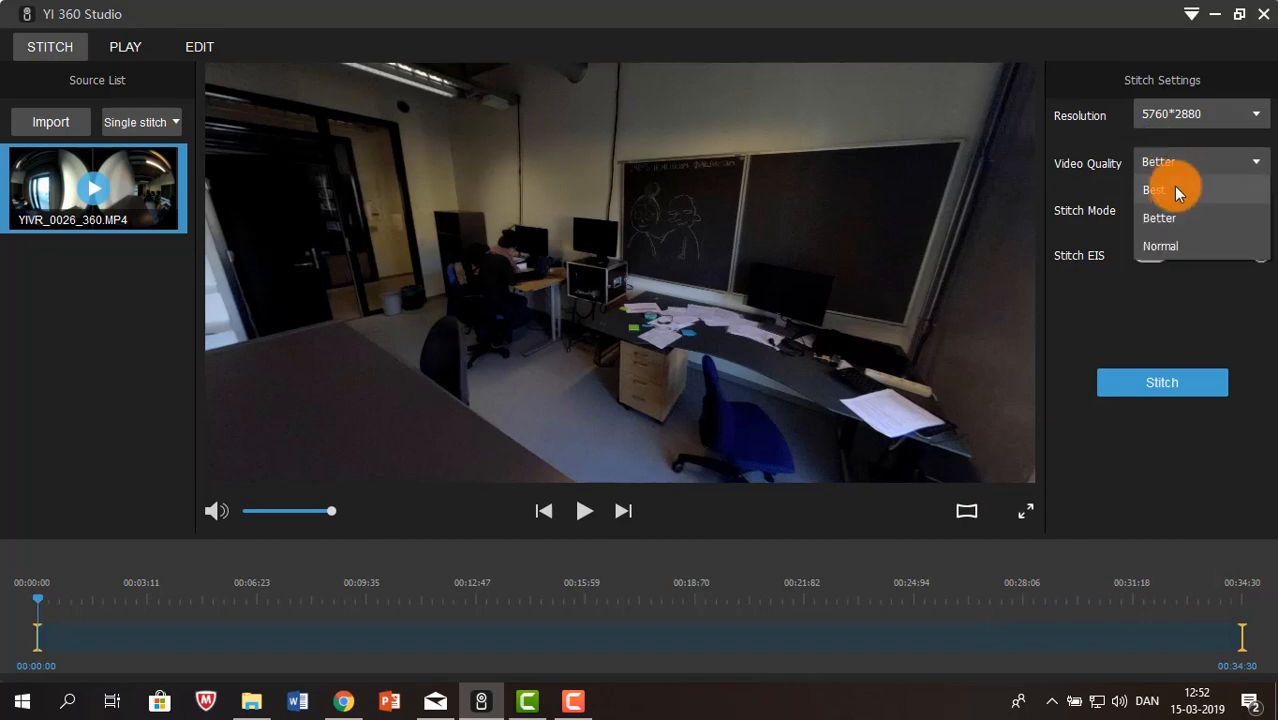
click(1154, 190)
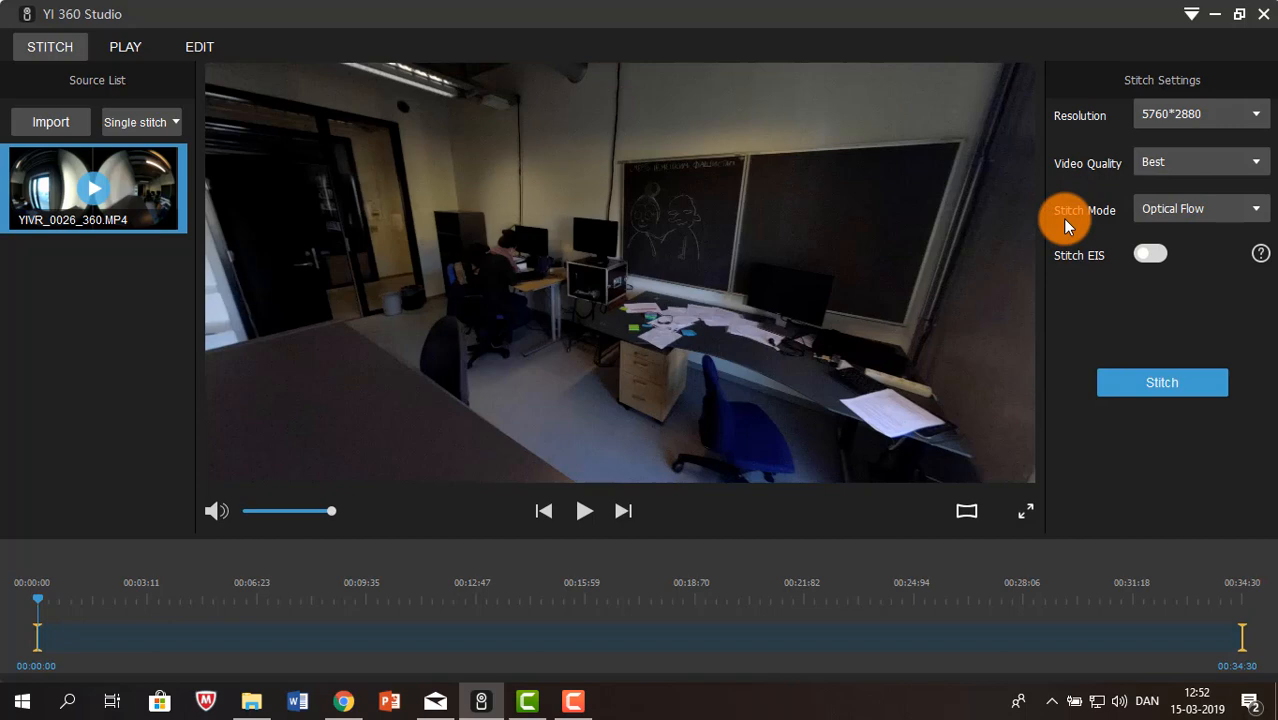
click(1200, 208)
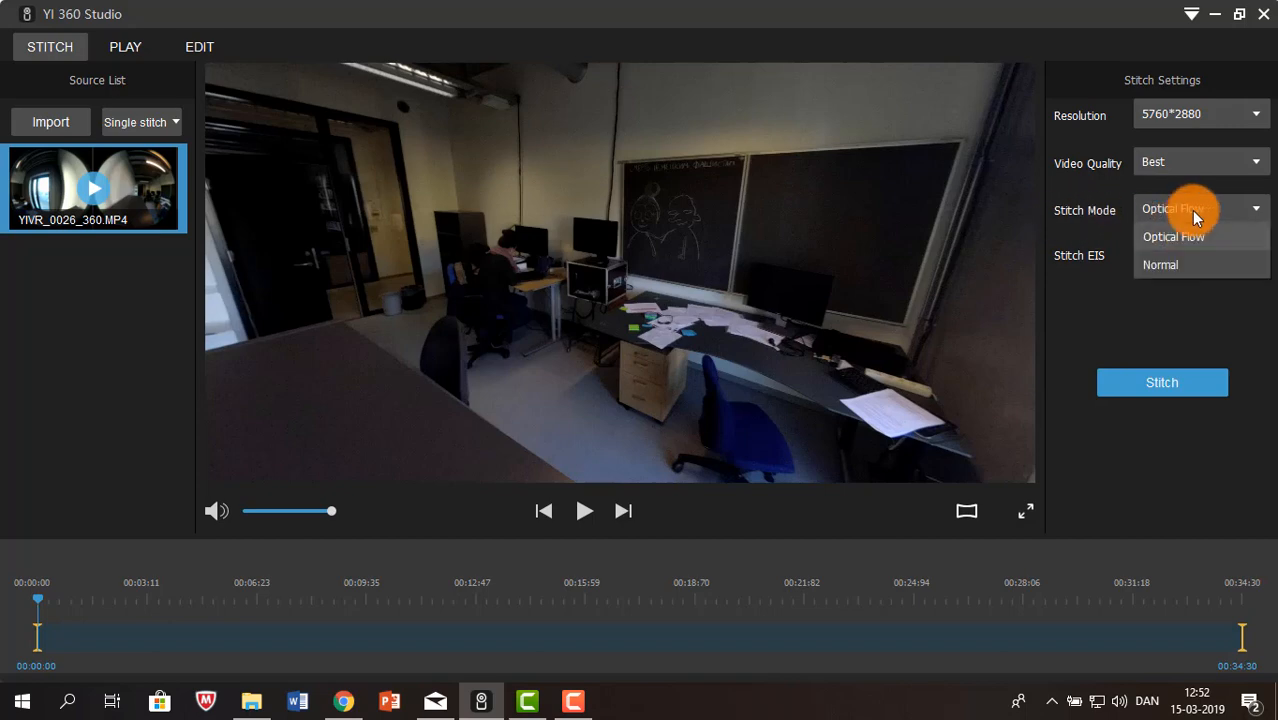
click(1200, 215)
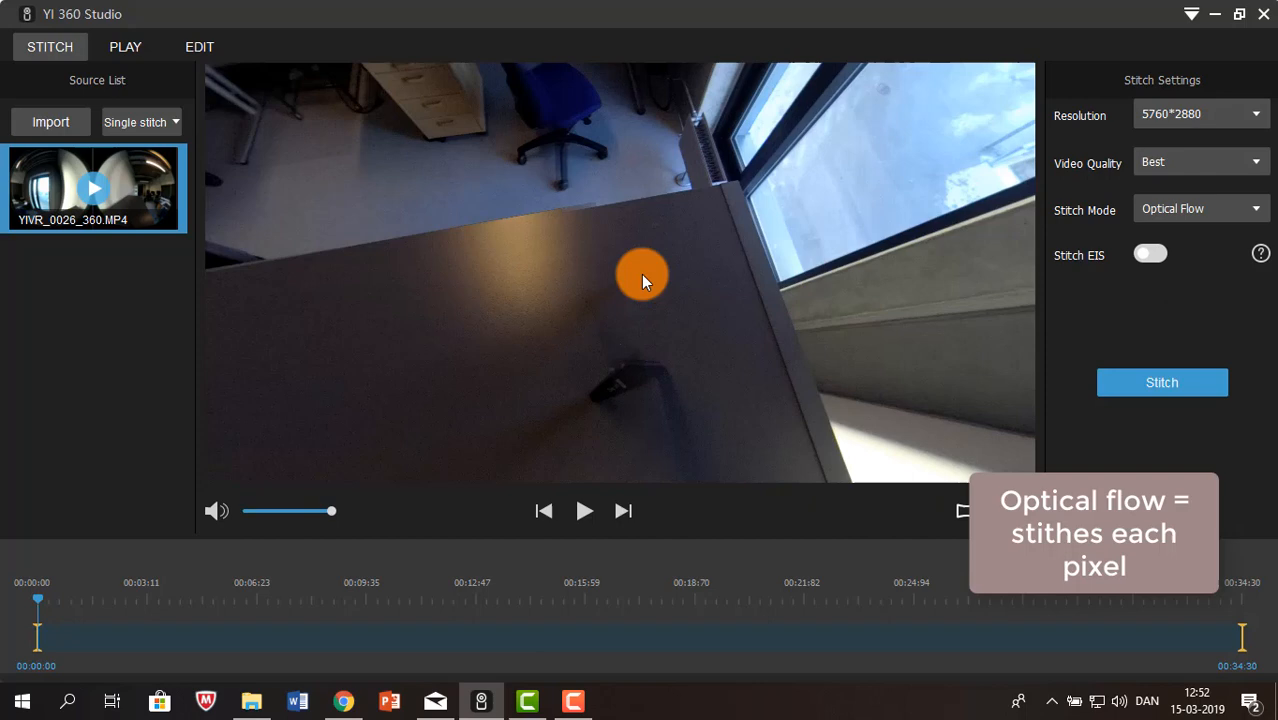
mouse_move(610, 277)
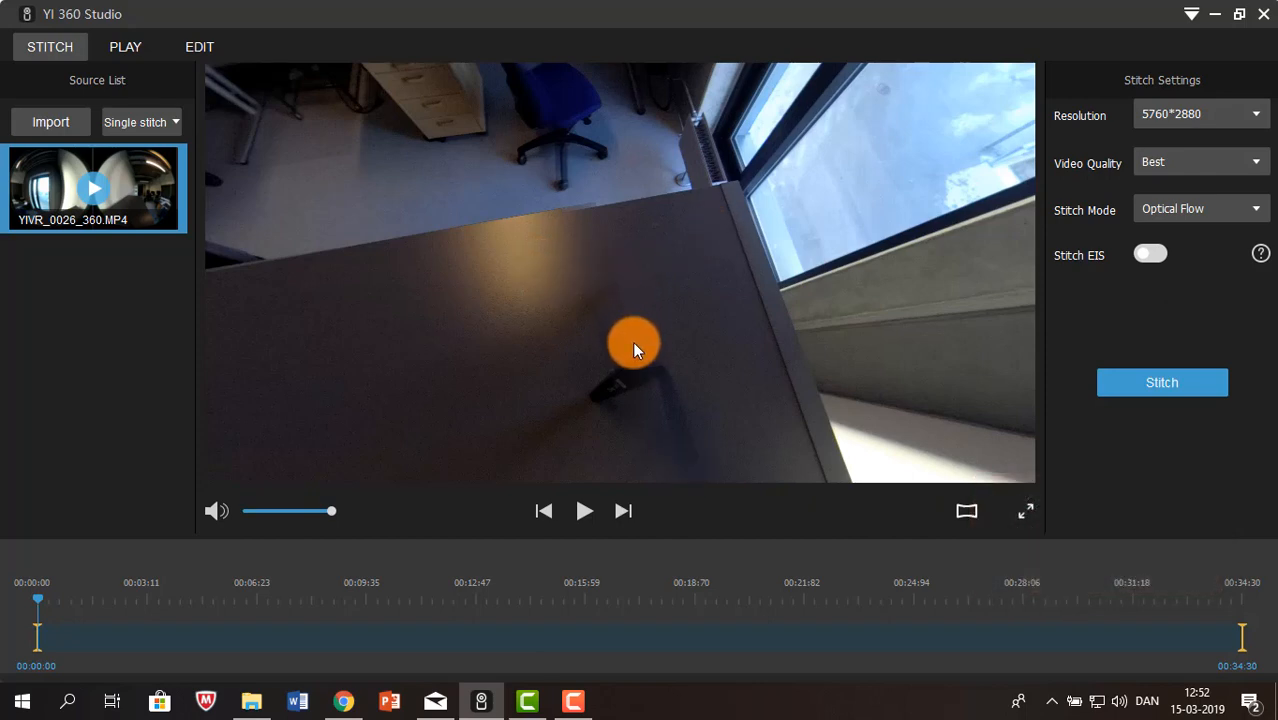
mouse_move(600, 218)
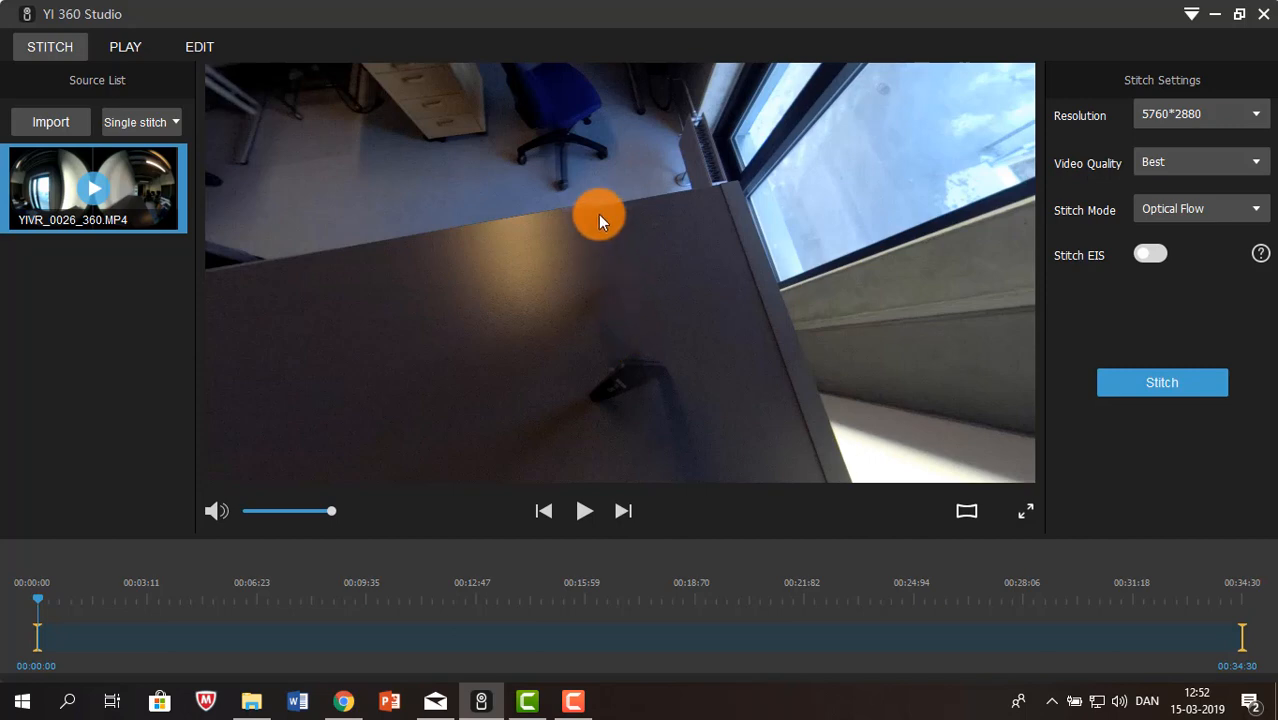
mouse_move(628, 335)
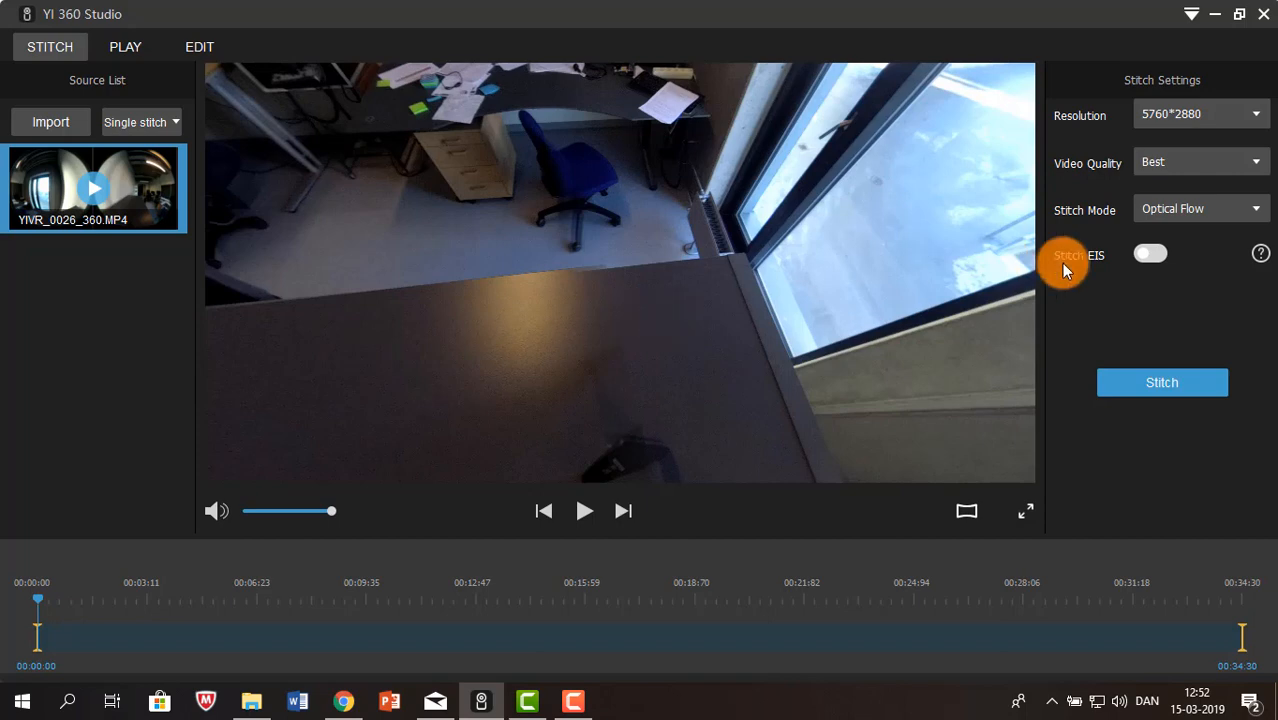
mouse_move(1100, 278)
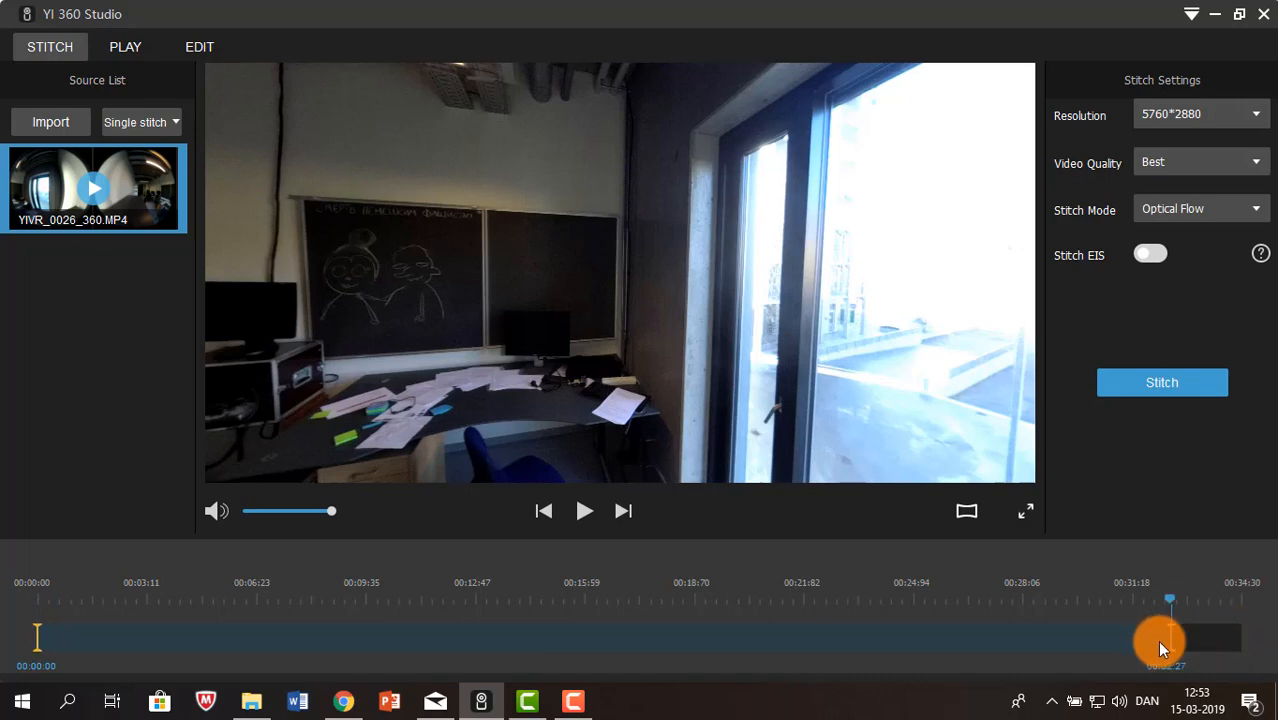
drag(1170, 638, 1230, 638)
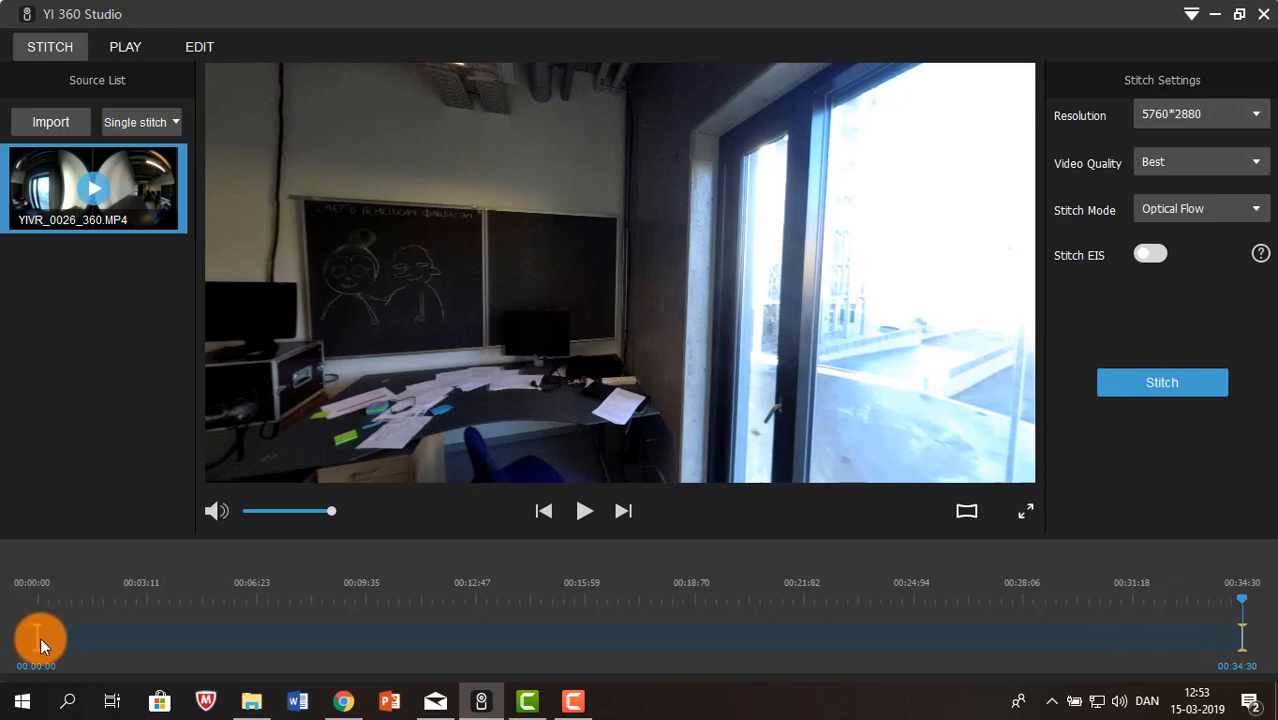
click(543, 511)
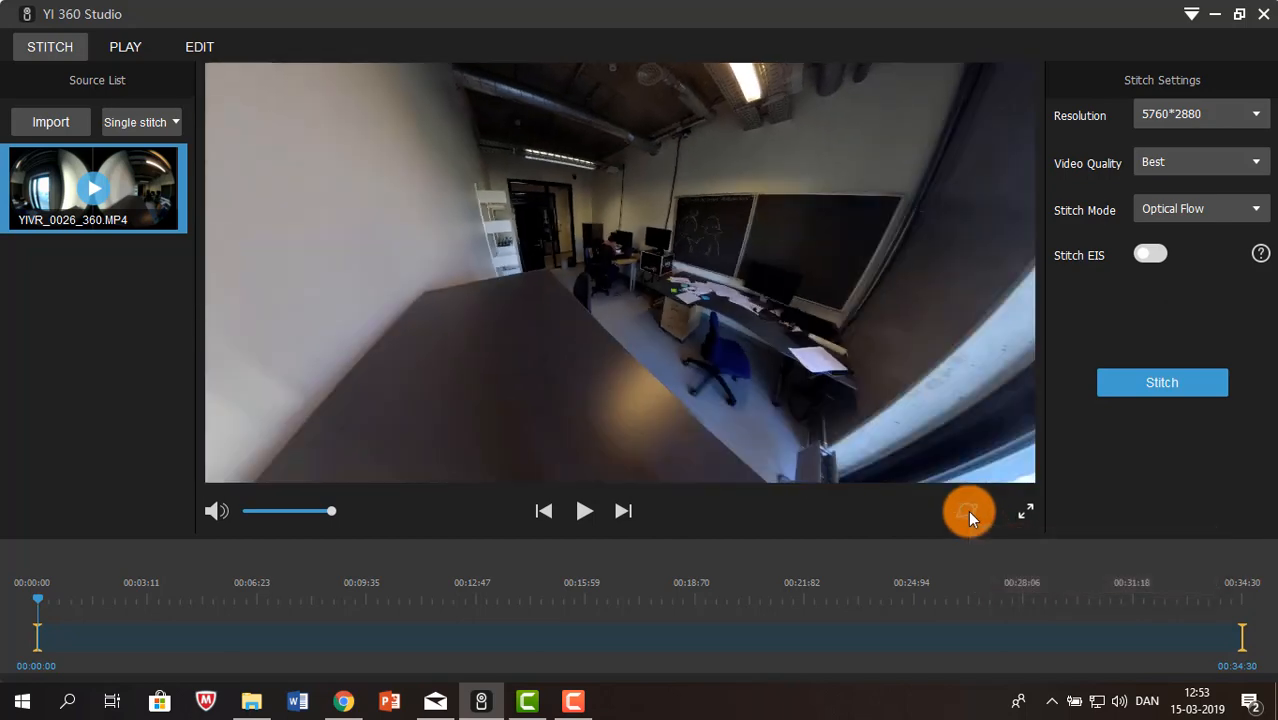
click(968, 511)
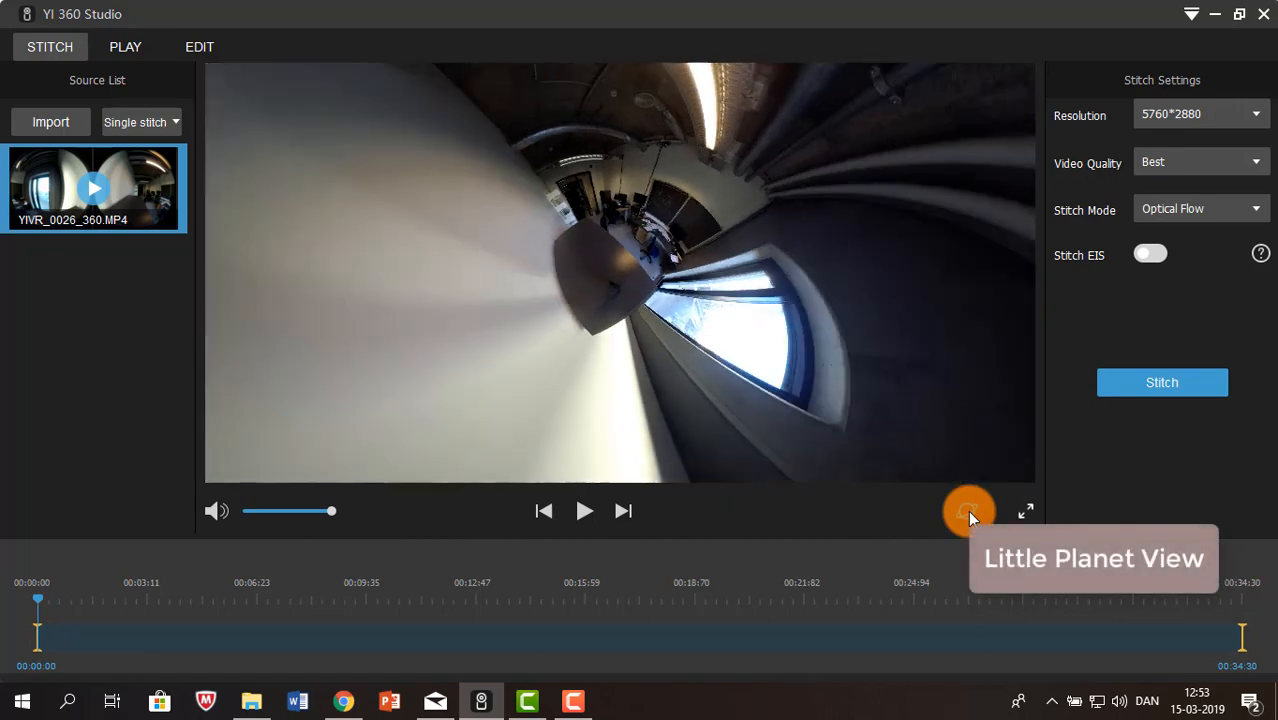
click(968, 511)
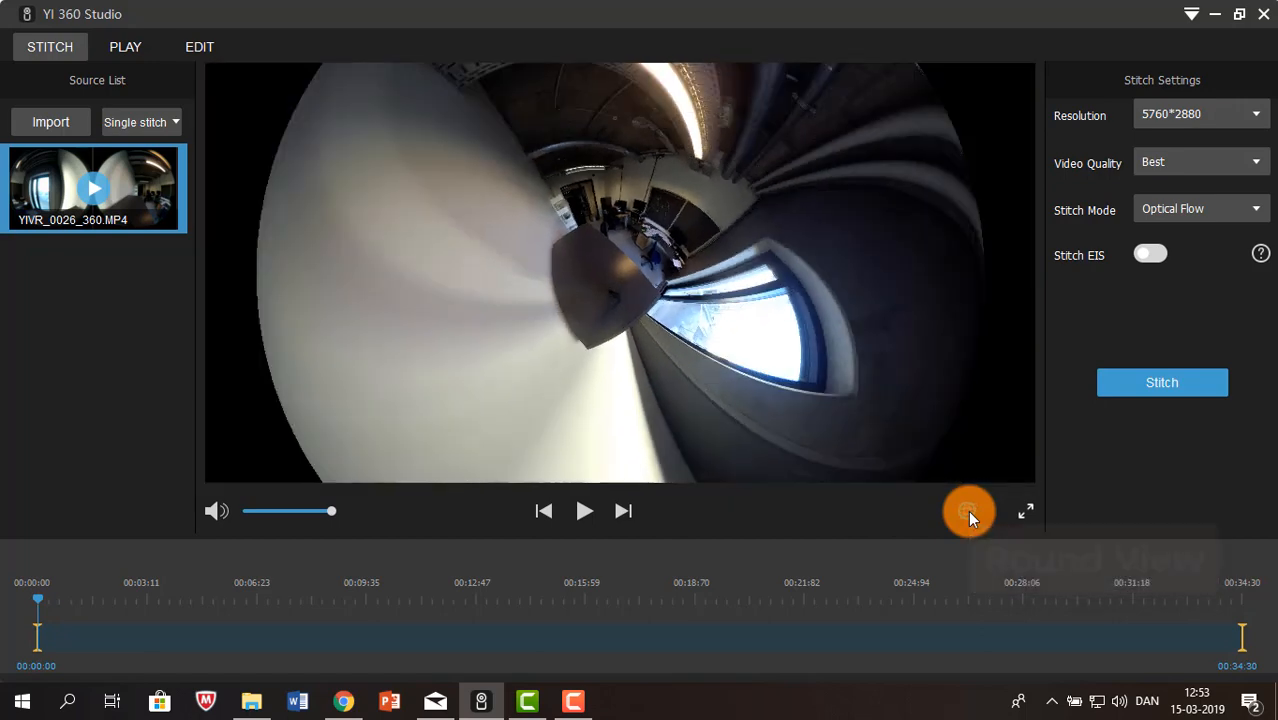
click(968, 511)
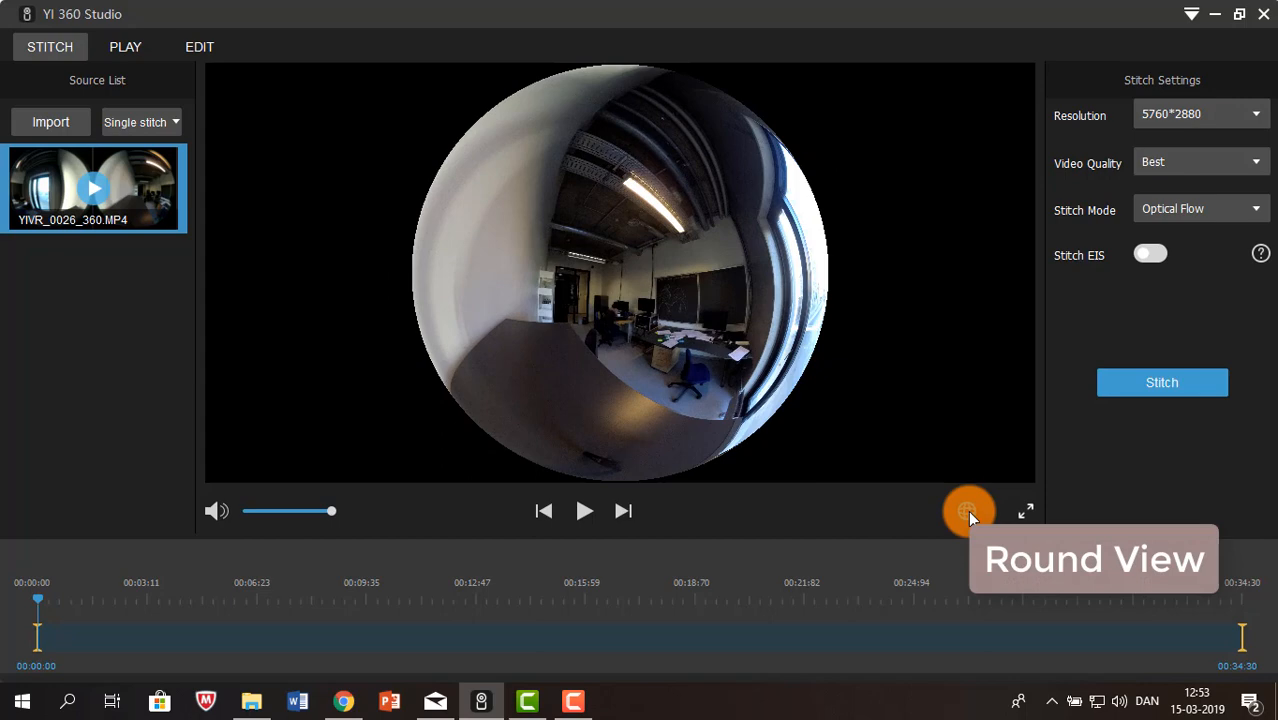
click(968, 511)
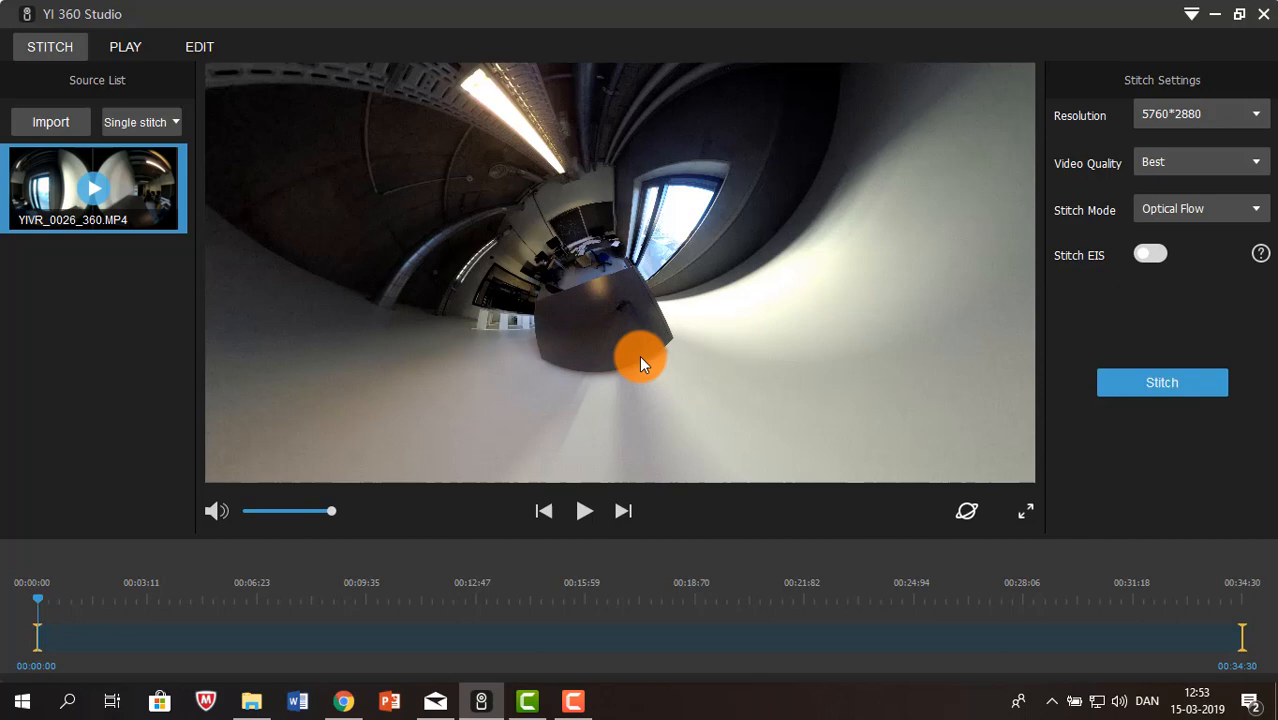
click(967, 511)
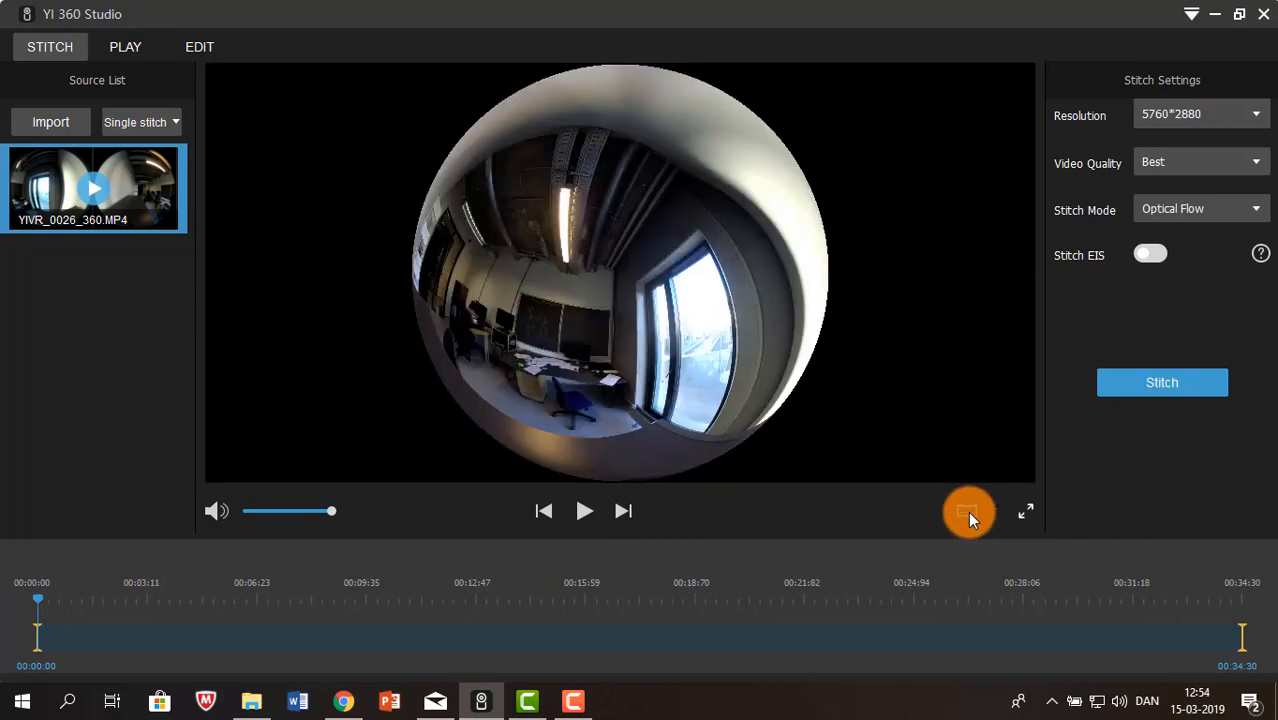
click(967, 511)
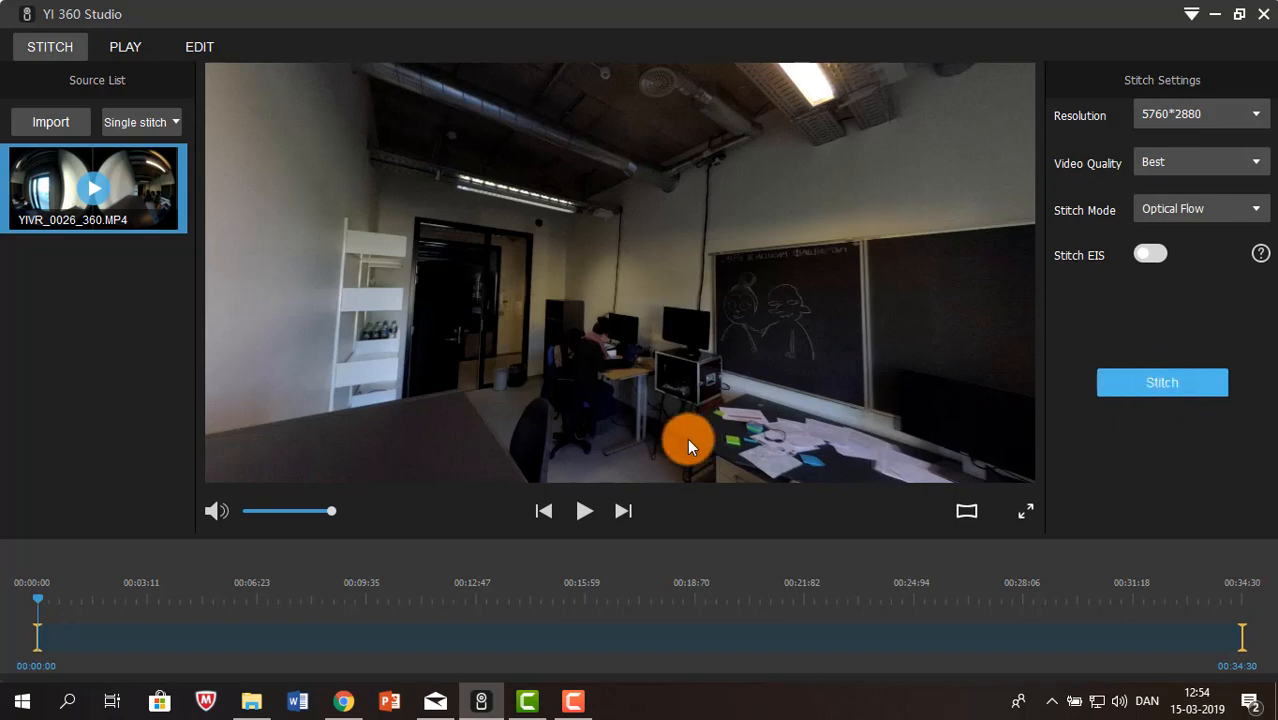
click(1162, 382)
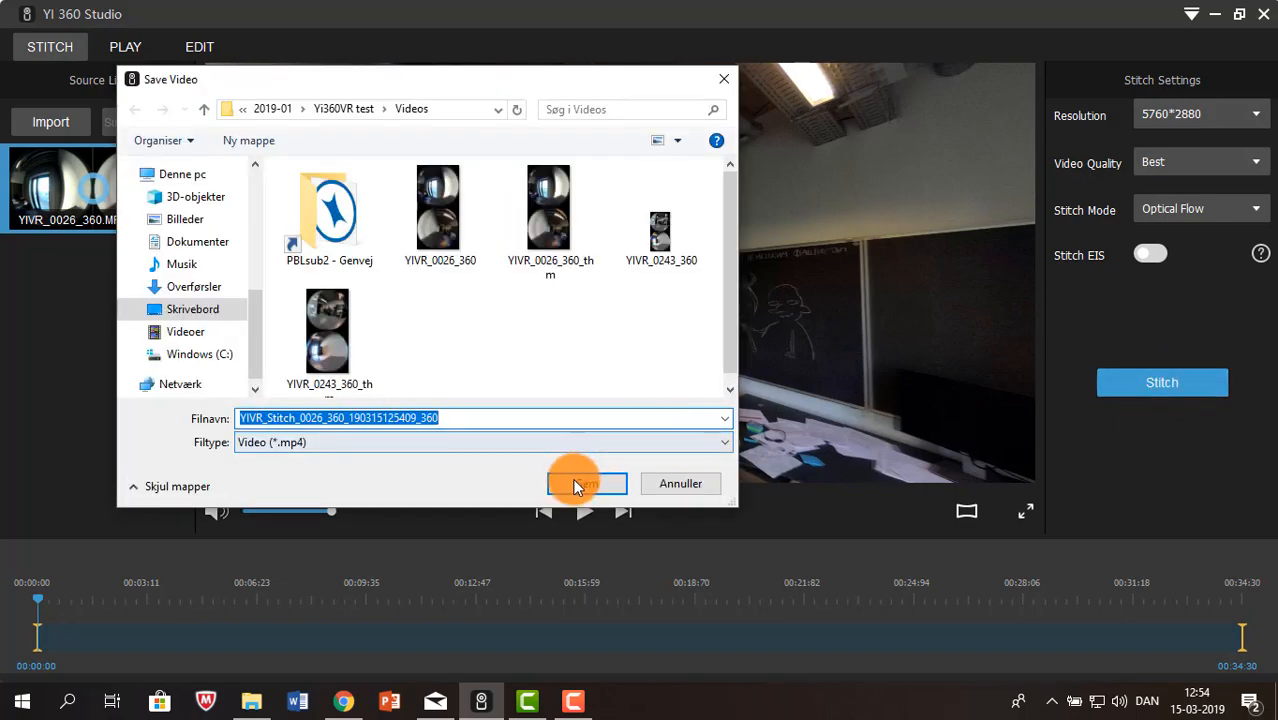
click(585, 483)
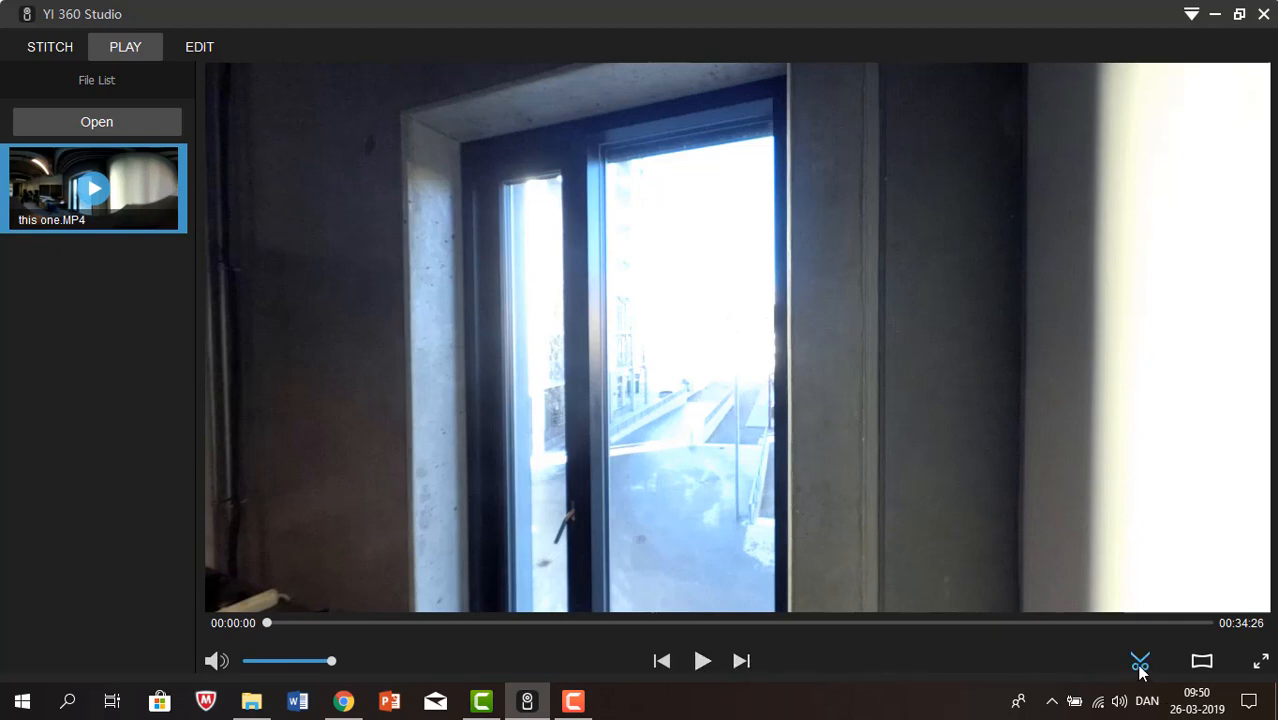
Switch from playback to the Edit workspace.
click(199, 47)
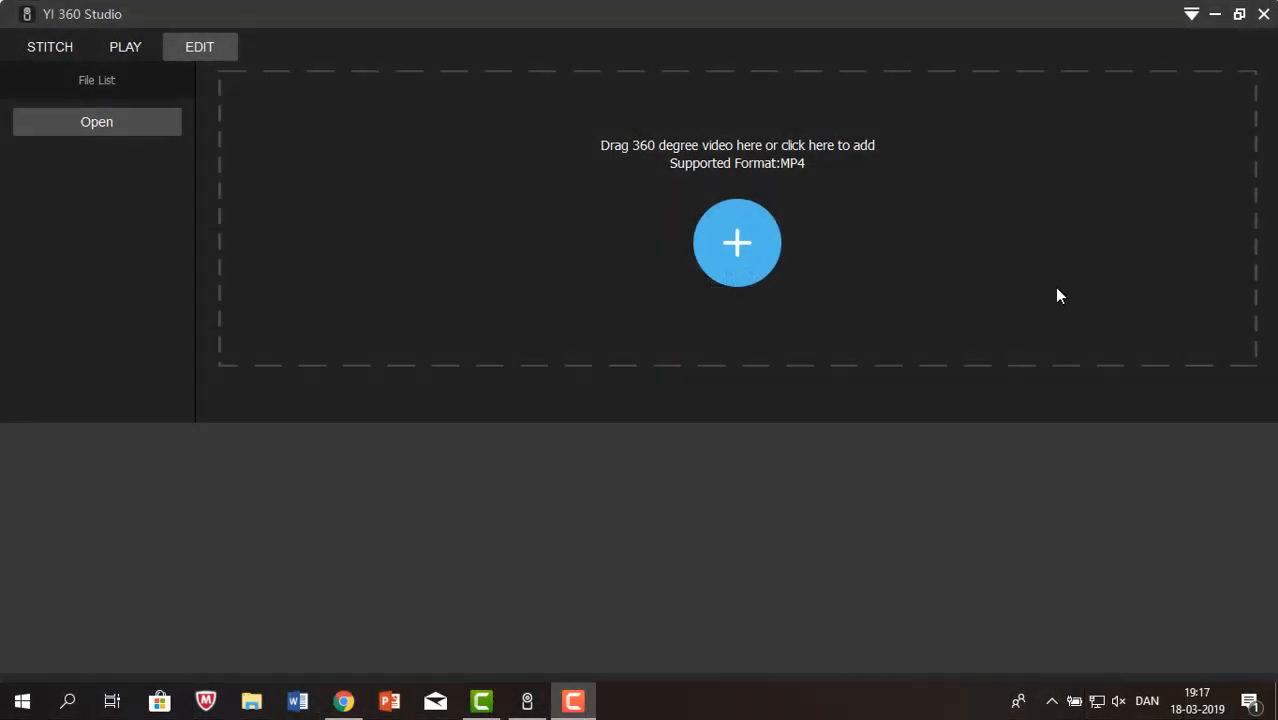
mouse_move(737, 242)
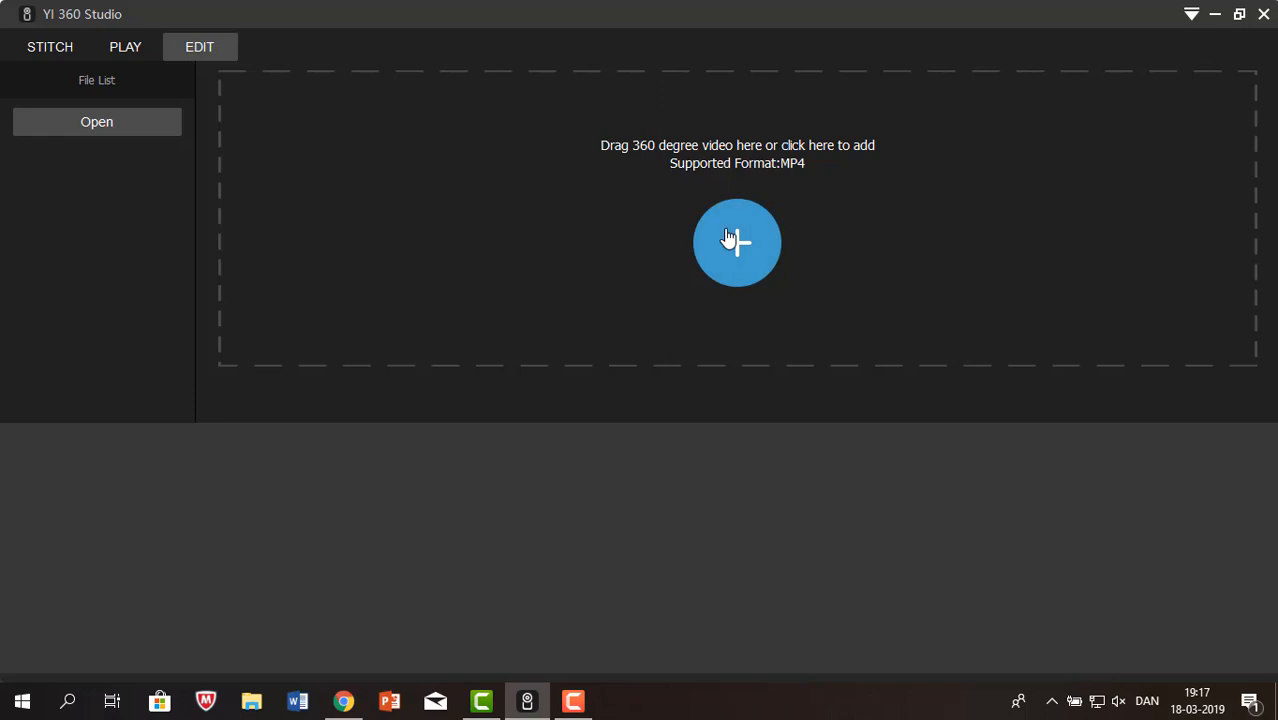
Add the video 'this one' to the Edit workspace.
click(737, 242)
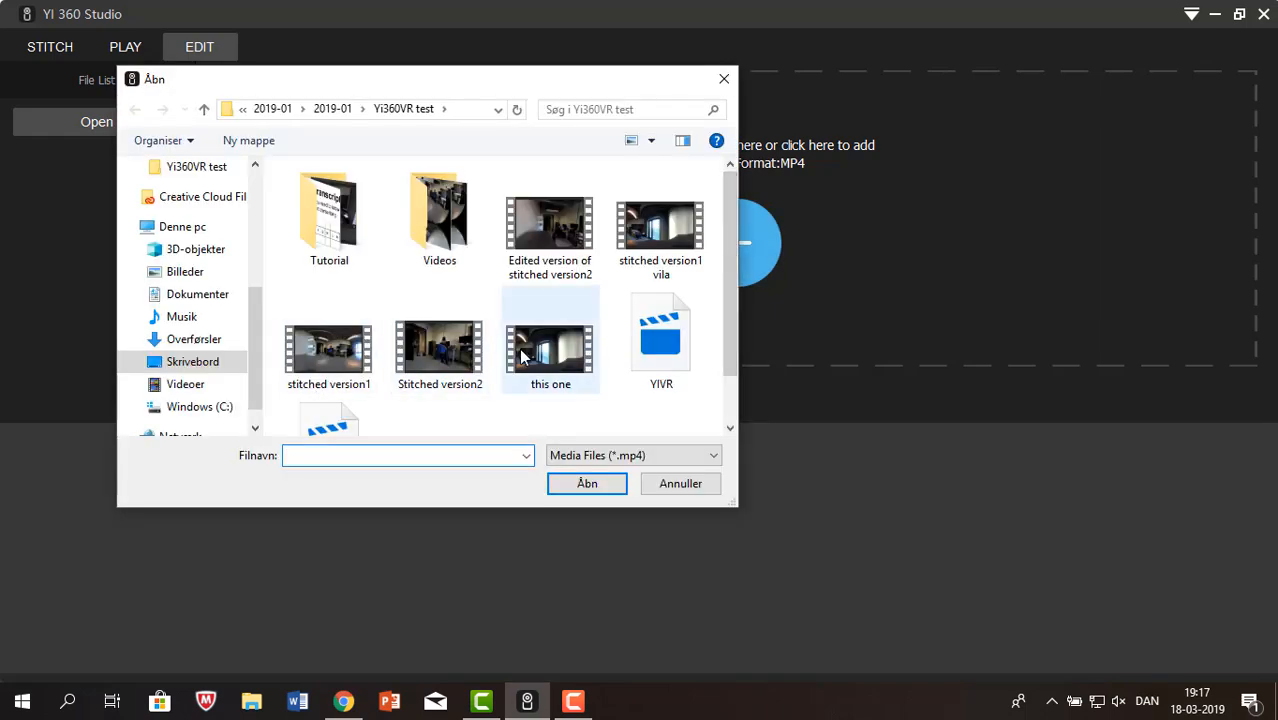
double_click(550, 350)
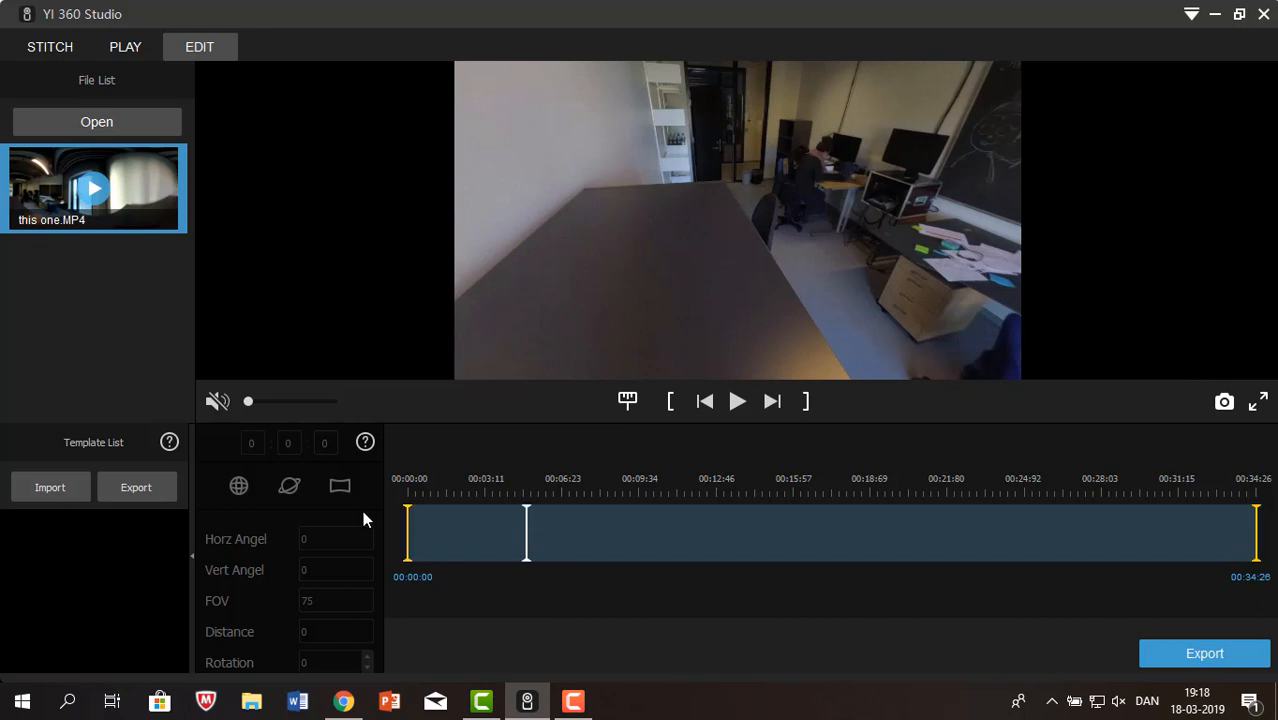
mouse_move(412, 543)
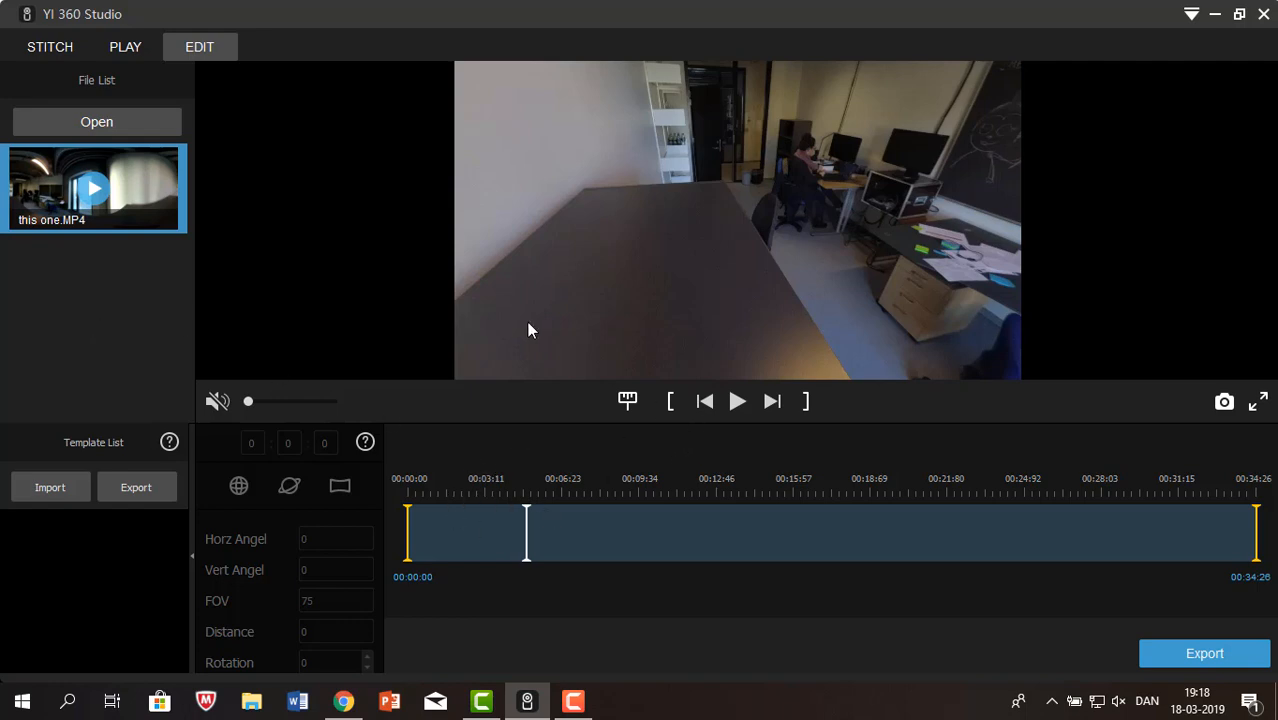
mouse_move(627, 401)
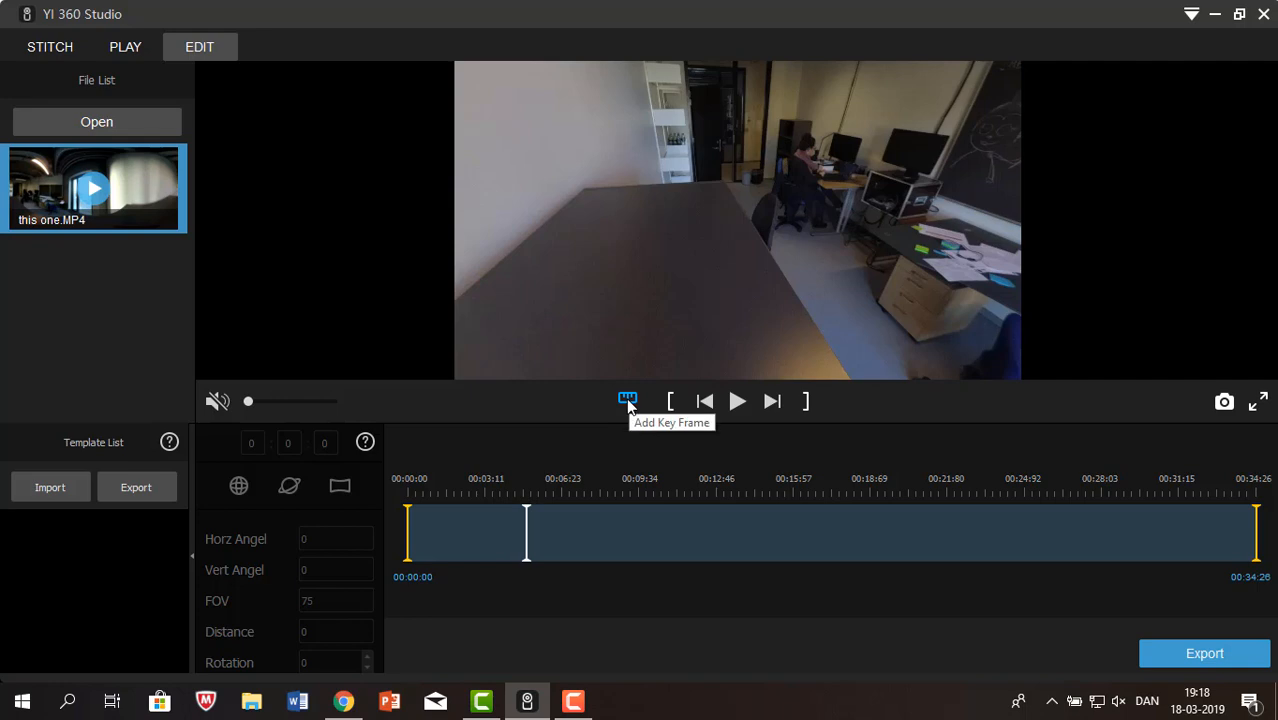
mouse_move(627, 401)
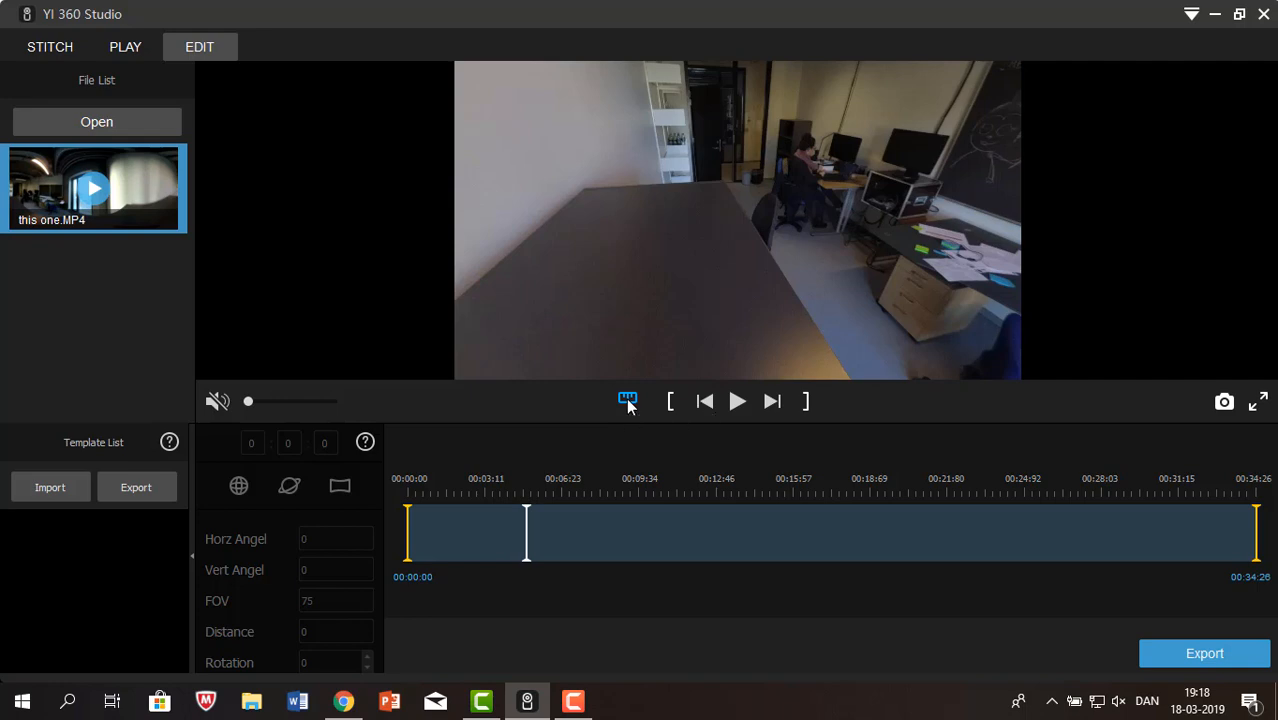
Add a panoramic keyframe at 0:04.803 with angles at 180.
click(339, 486)
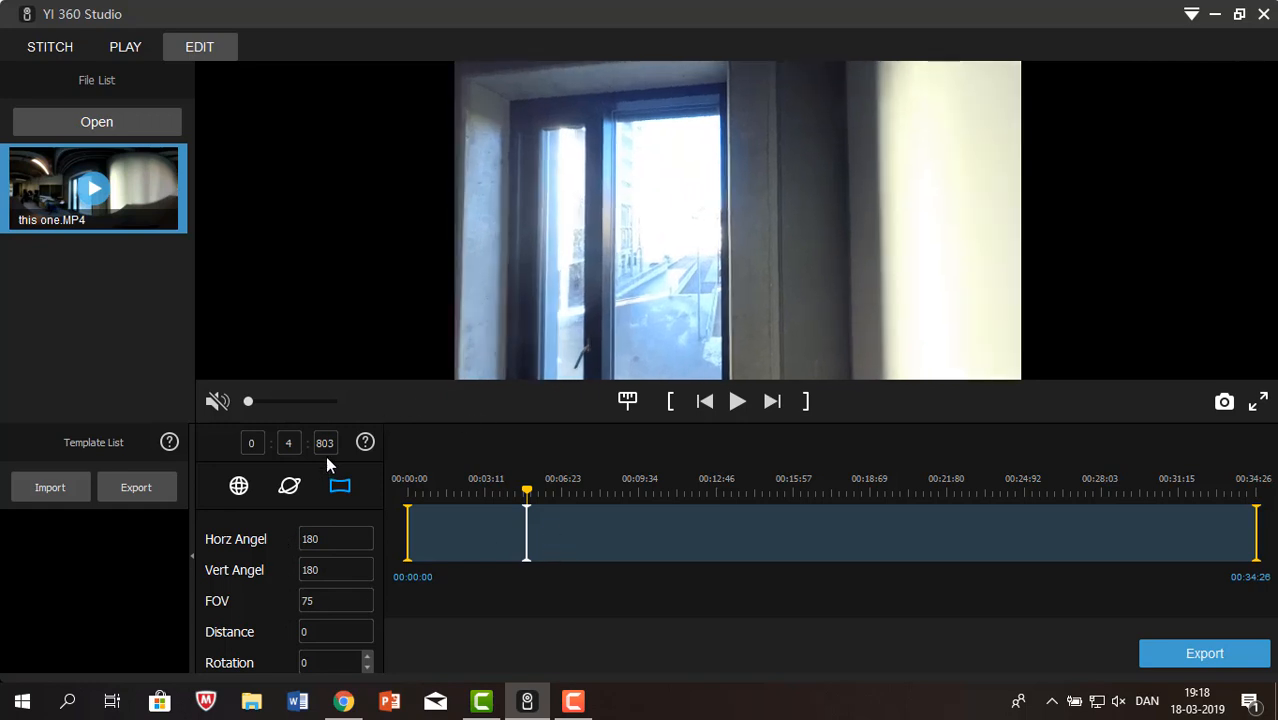
mouse_move(420, 462)
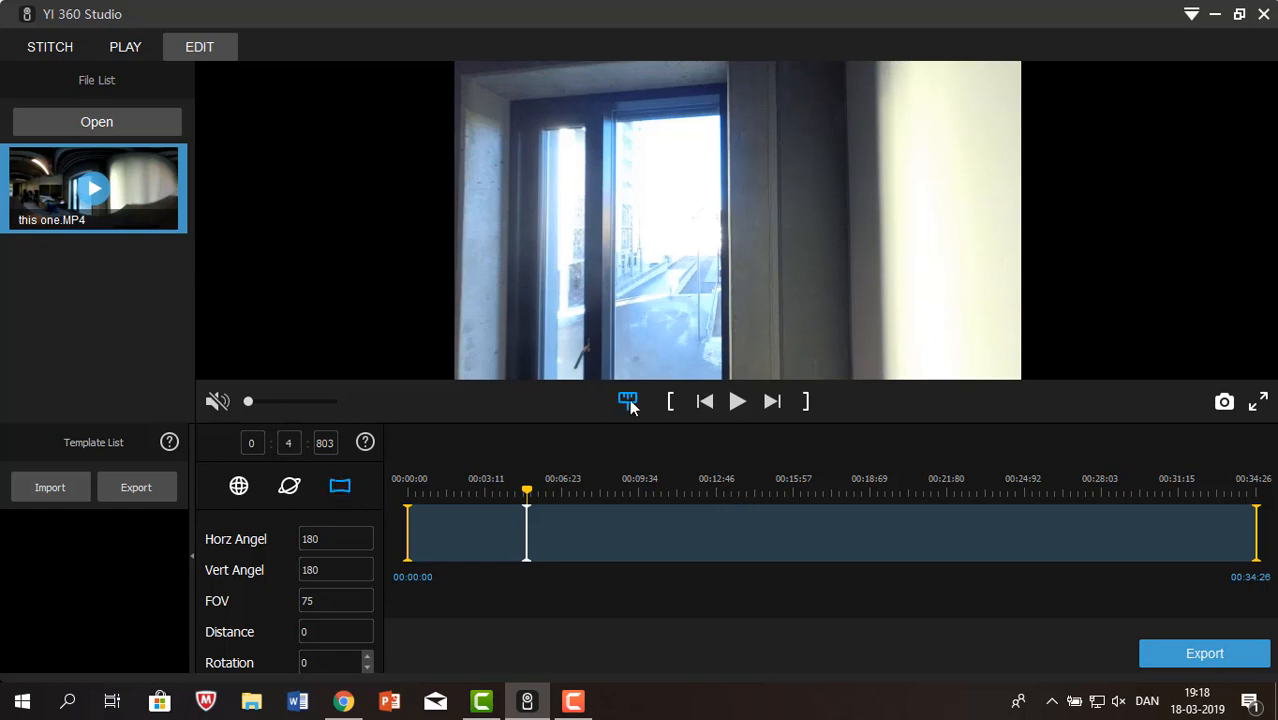
Dismiss the minimum-interval notice and add a round-view keyframe at 0:09.380.
click(628, 401)
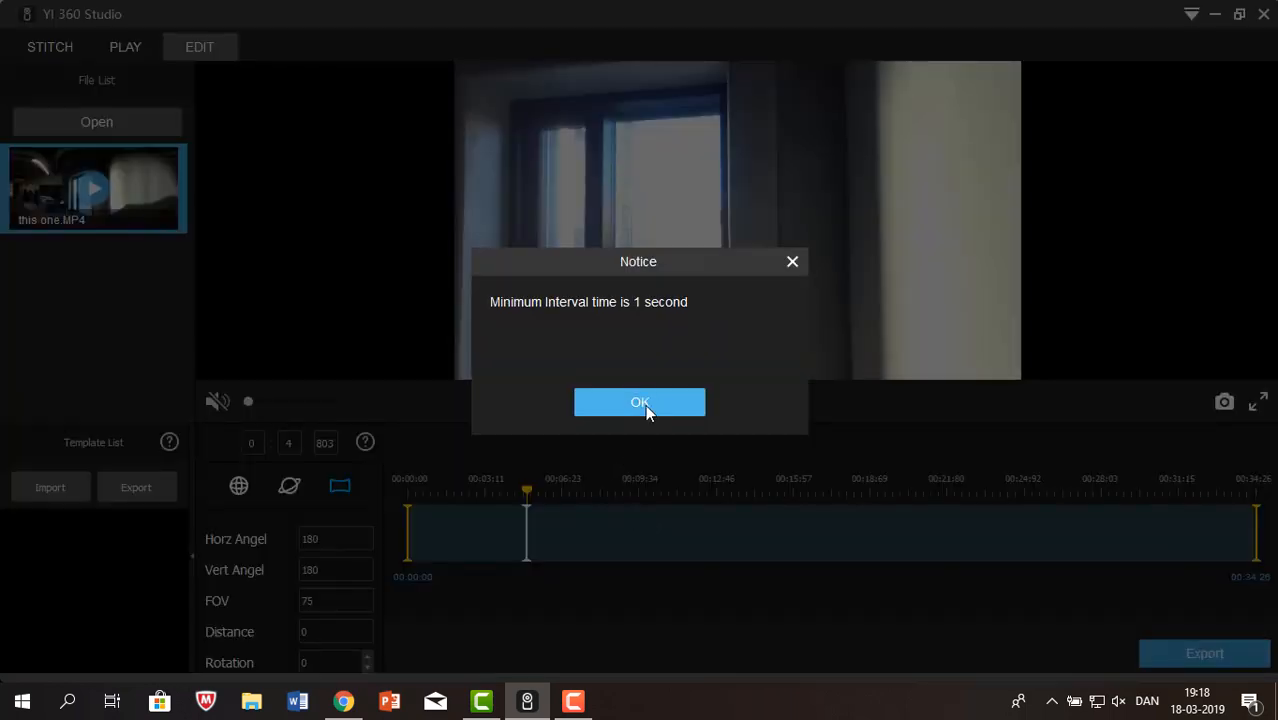
click(639, 402)
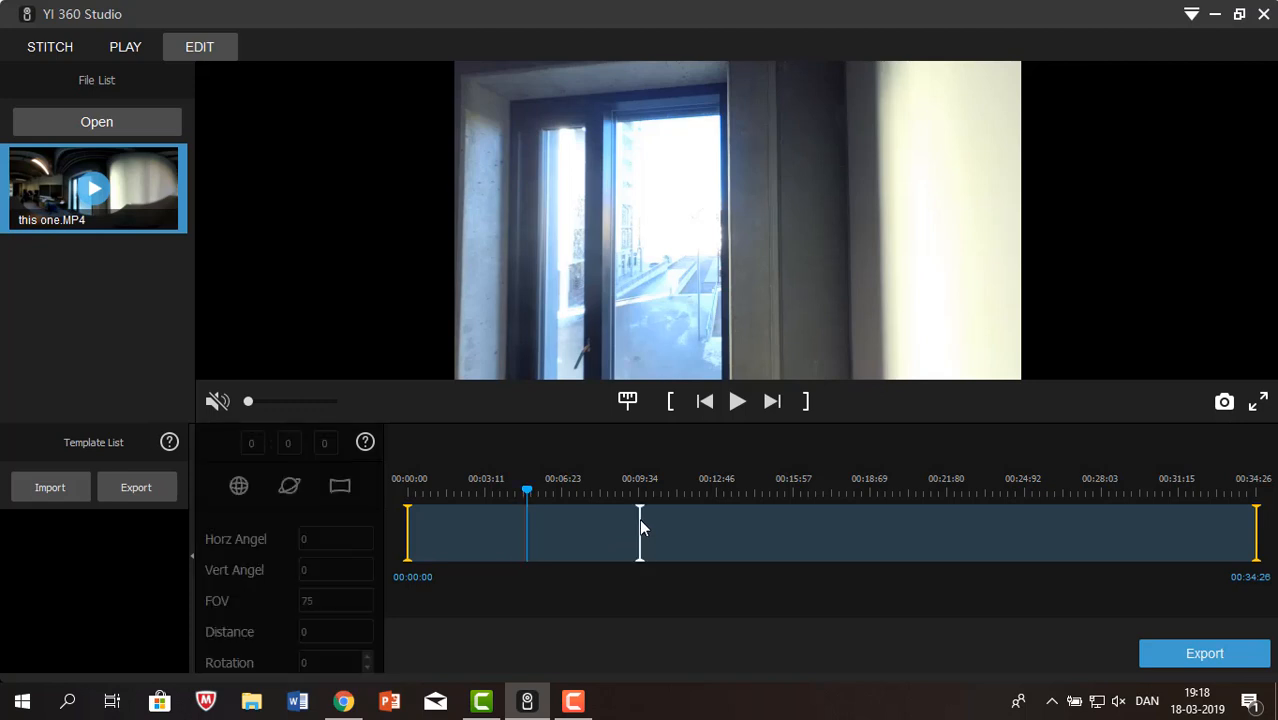
mouse_move(649, 522)
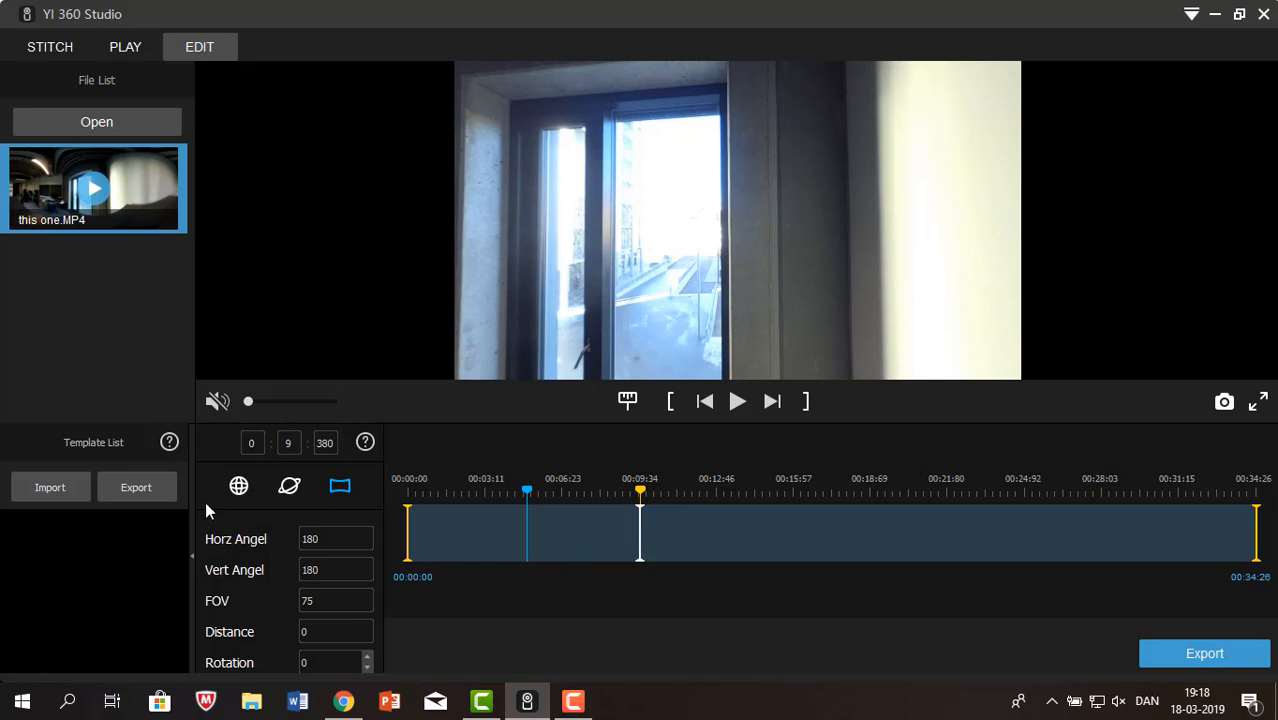
click(239, 486)
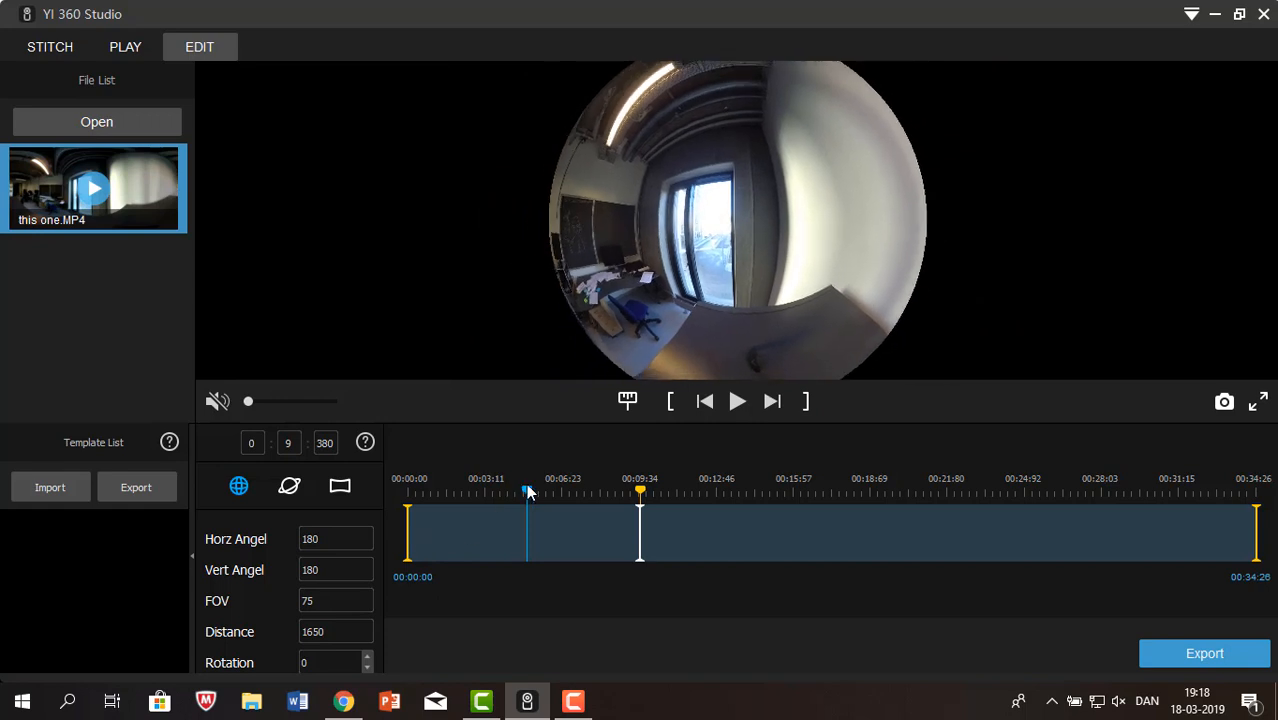
click(339, 486)
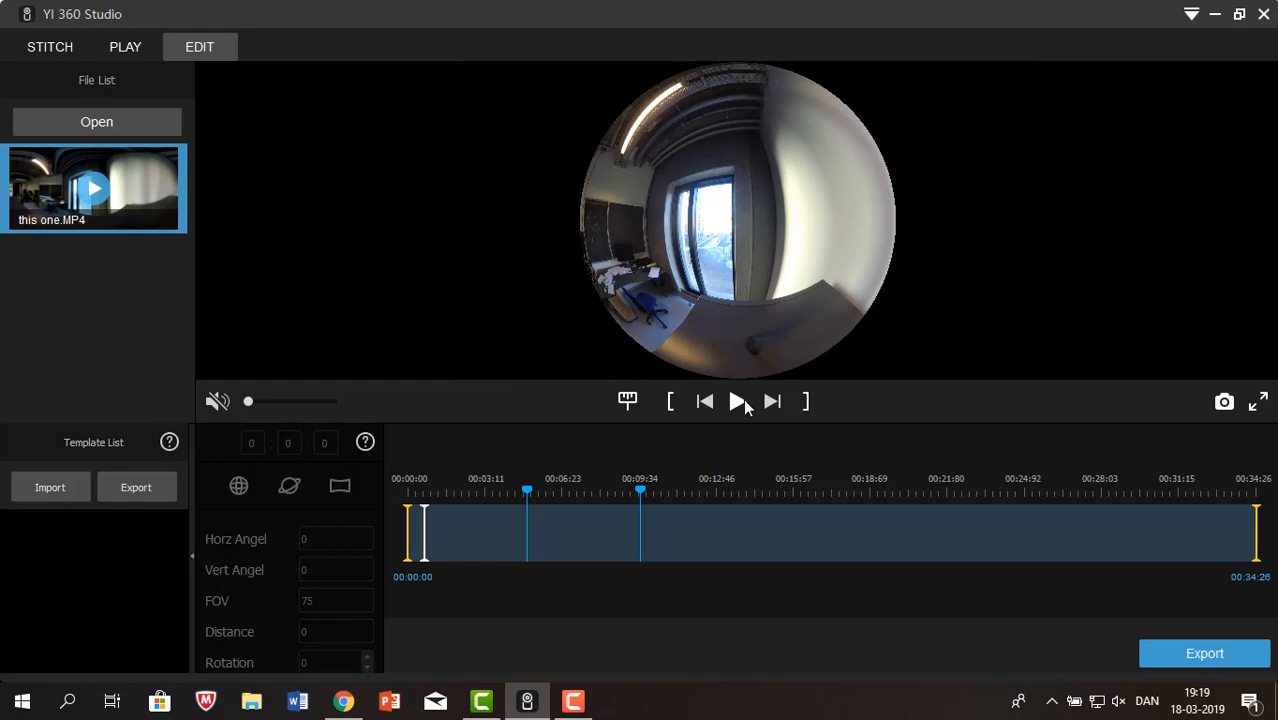
mouse_move(737, 401)
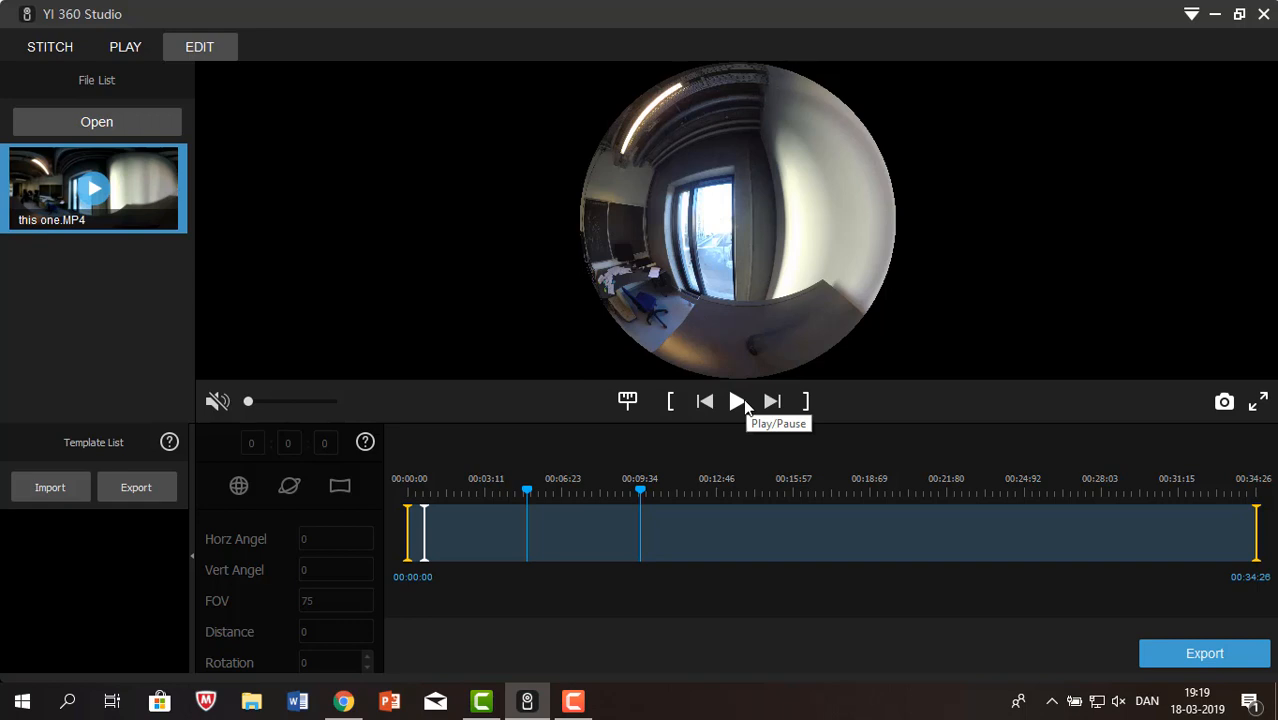
click(736, 401)
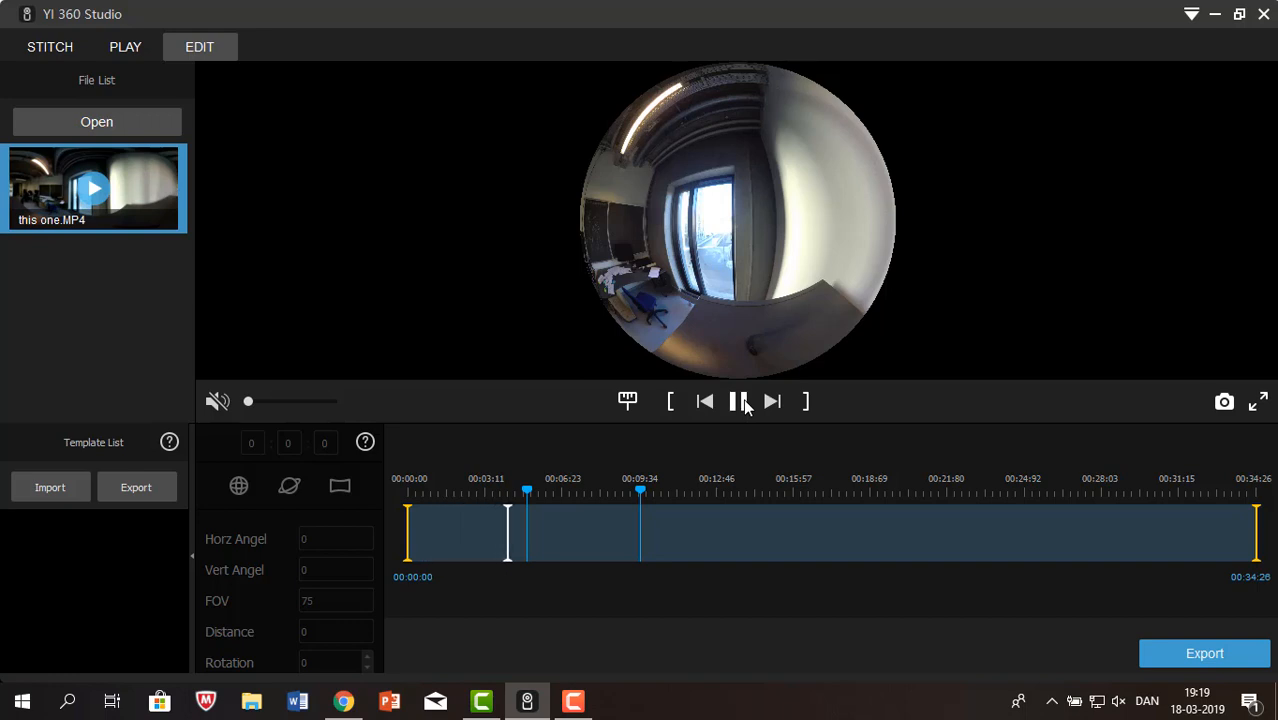
click(737, 401)
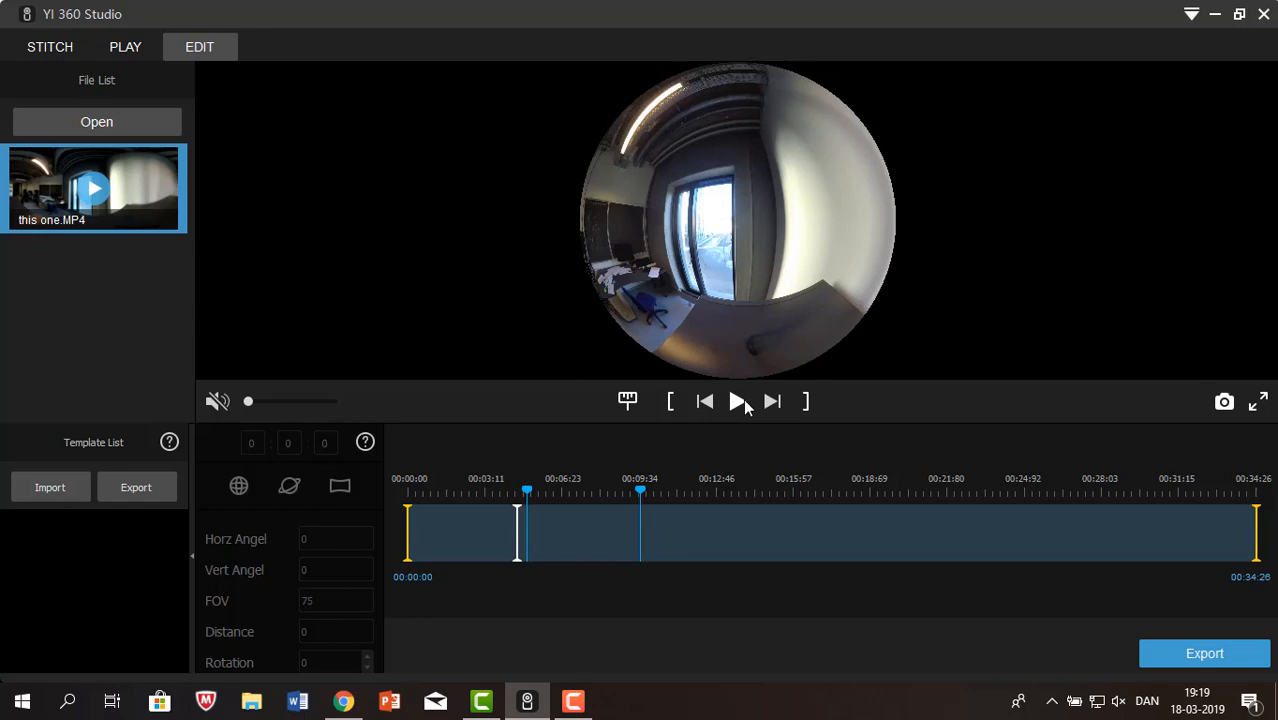
click(738, 401)
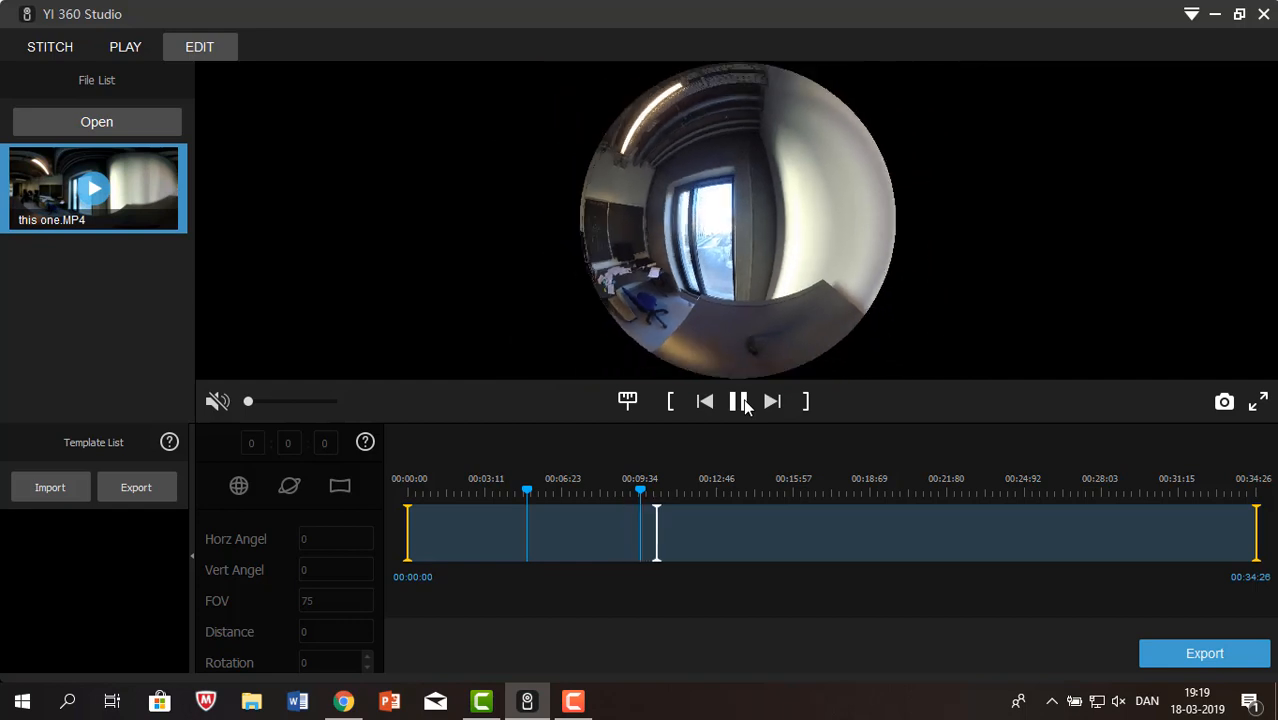
click(732, 401)
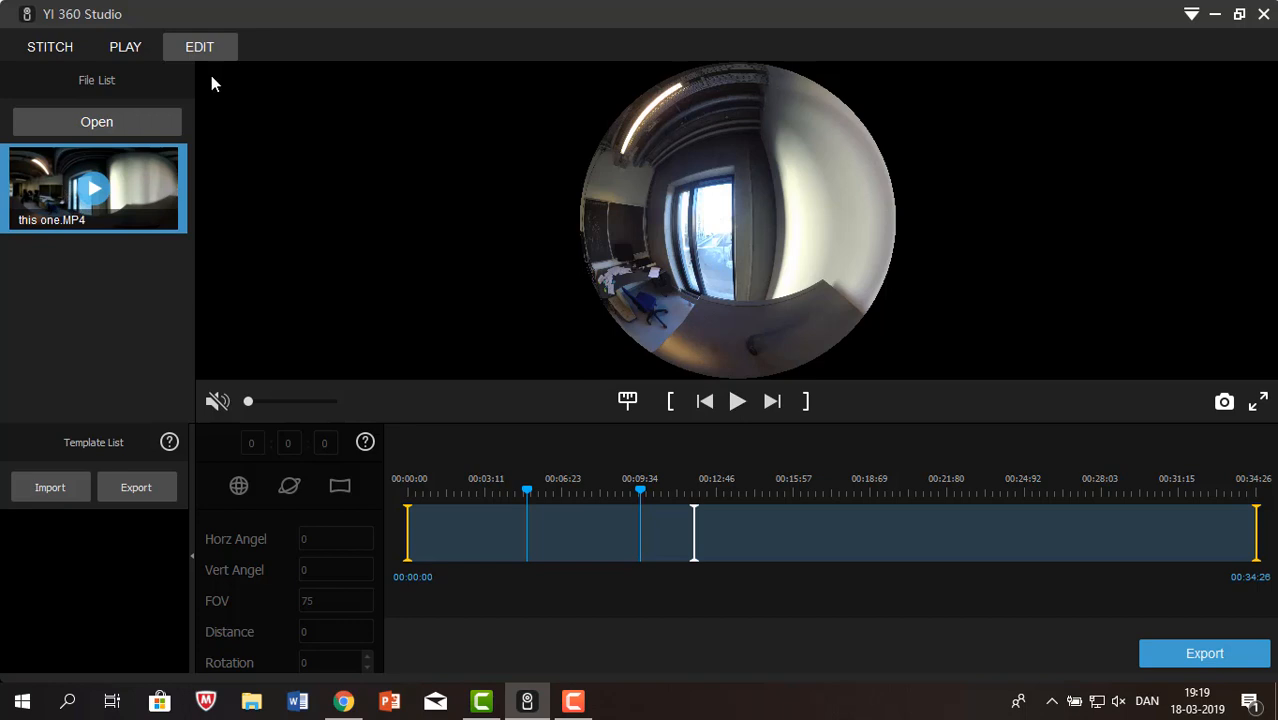
mouse_move(398, 406)
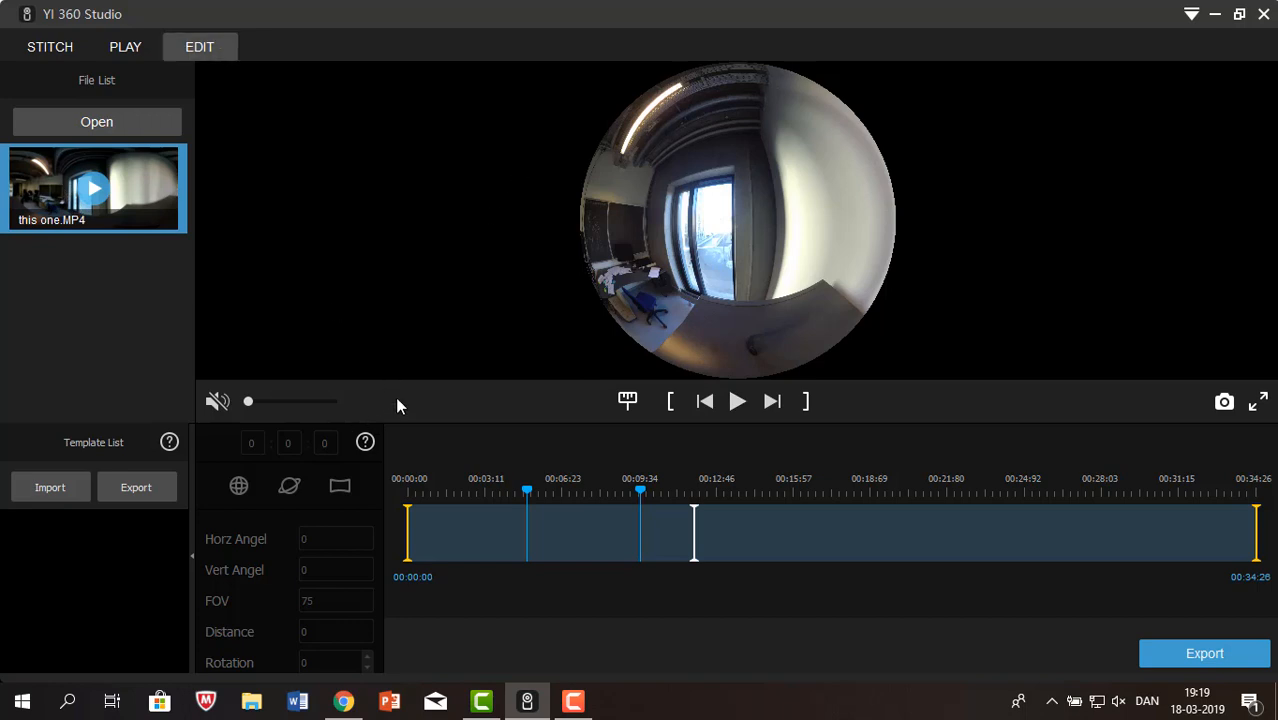
mouse_move(538, 351)
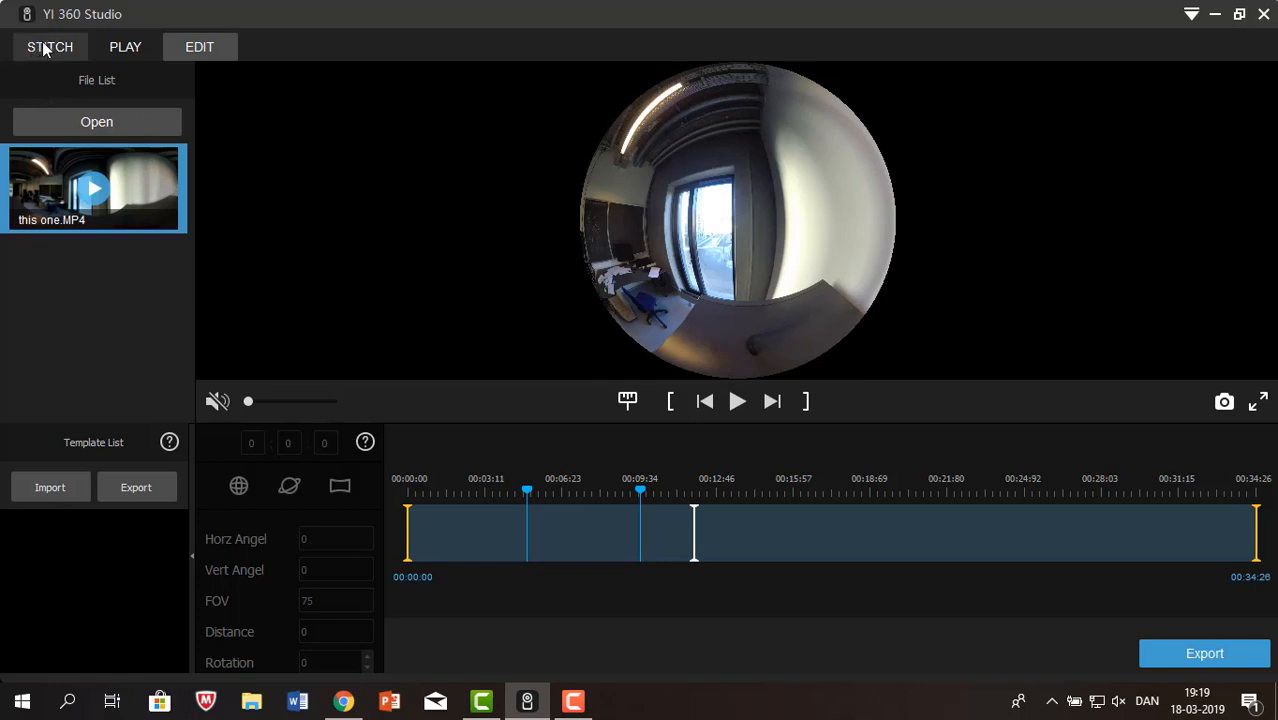
click(199, 47)
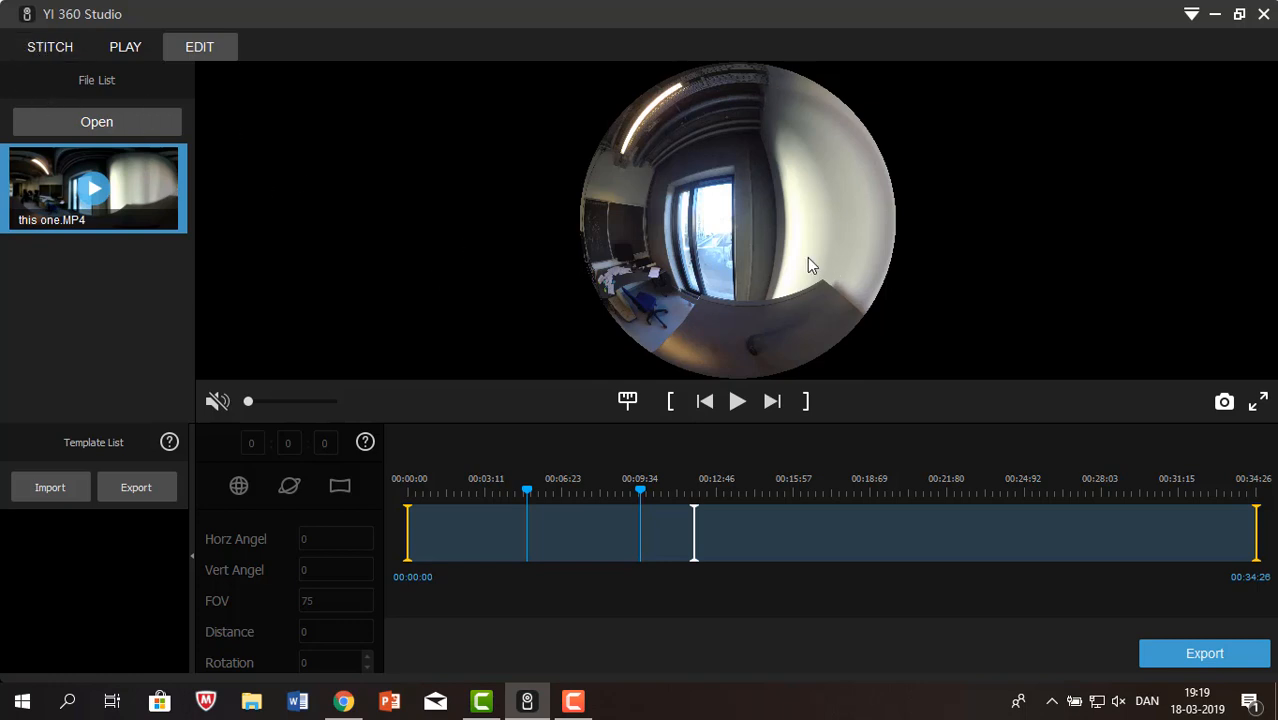